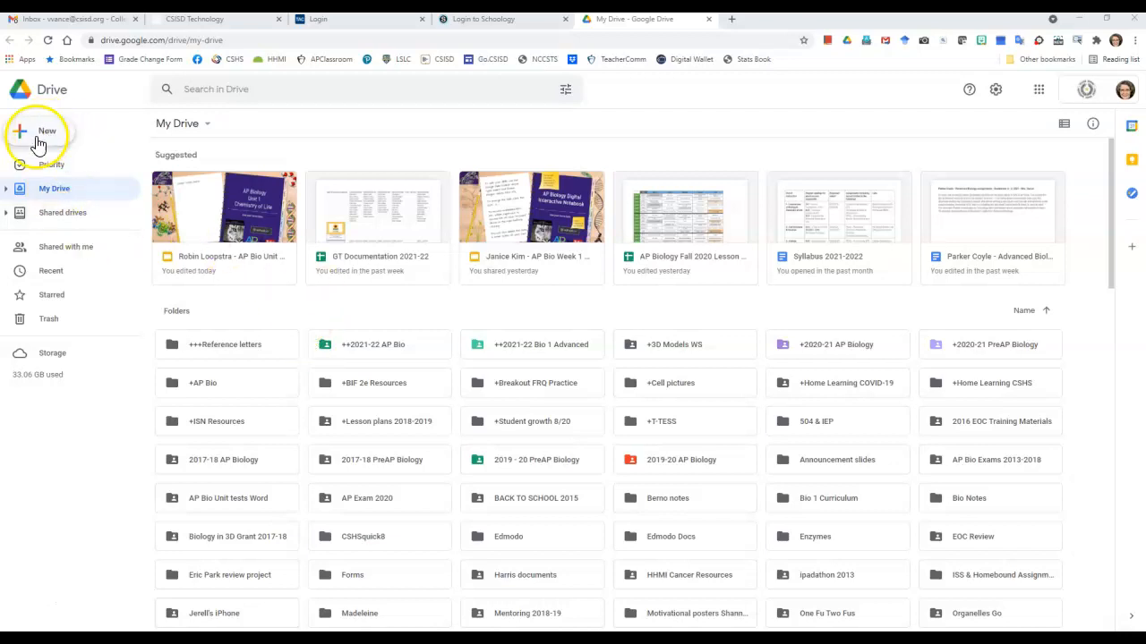
- Create a new blank Google Sheets spreadsheet from Drive's New menu
click(35, 132)
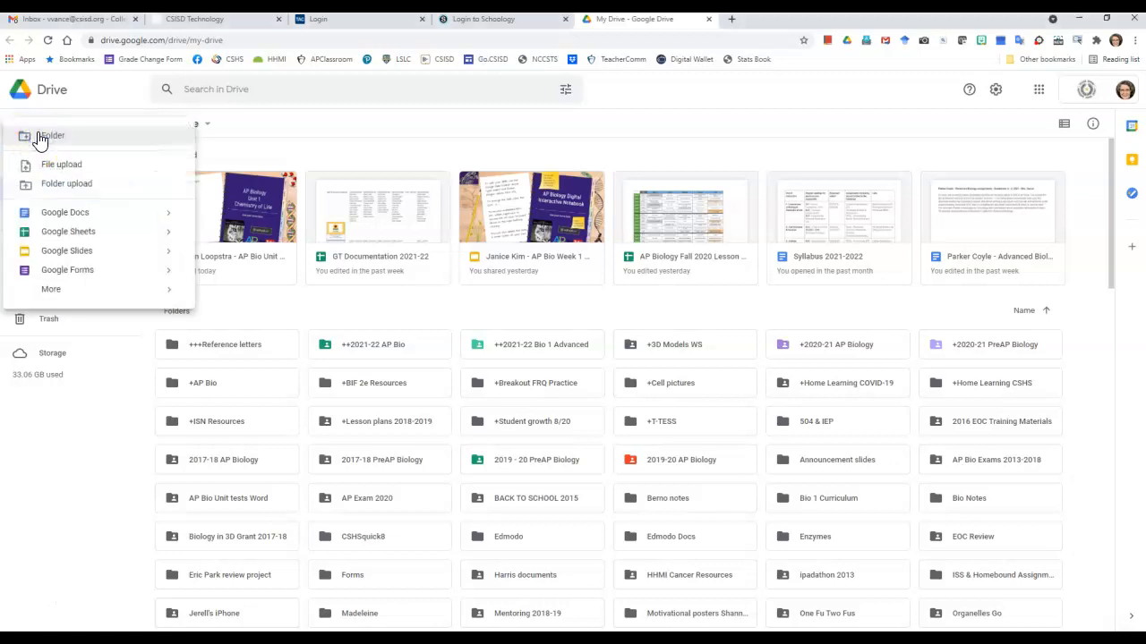
click(68, 231)
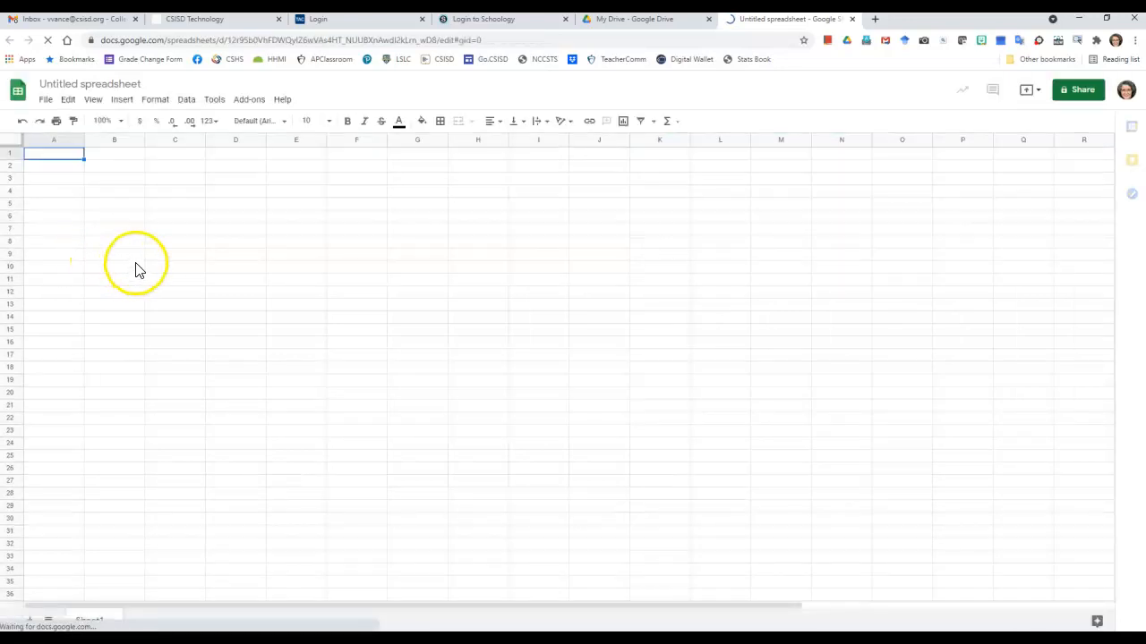
mouse_move(177, 199)
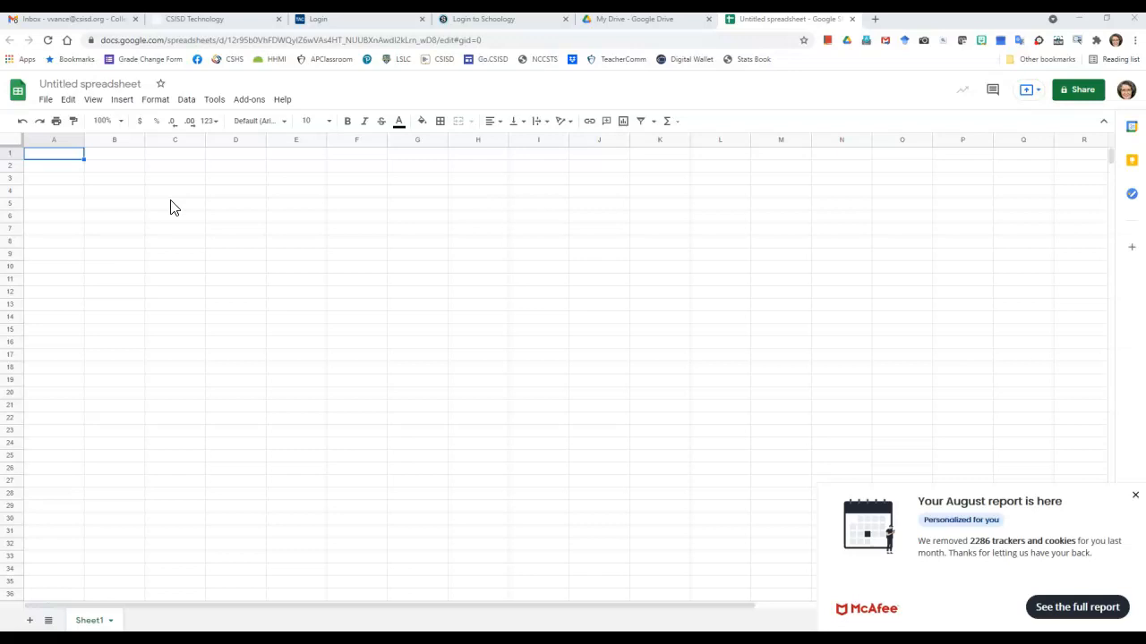
- Enter the headers Solution and Mean # Drops in cells A1 and B1
click(62, 154)
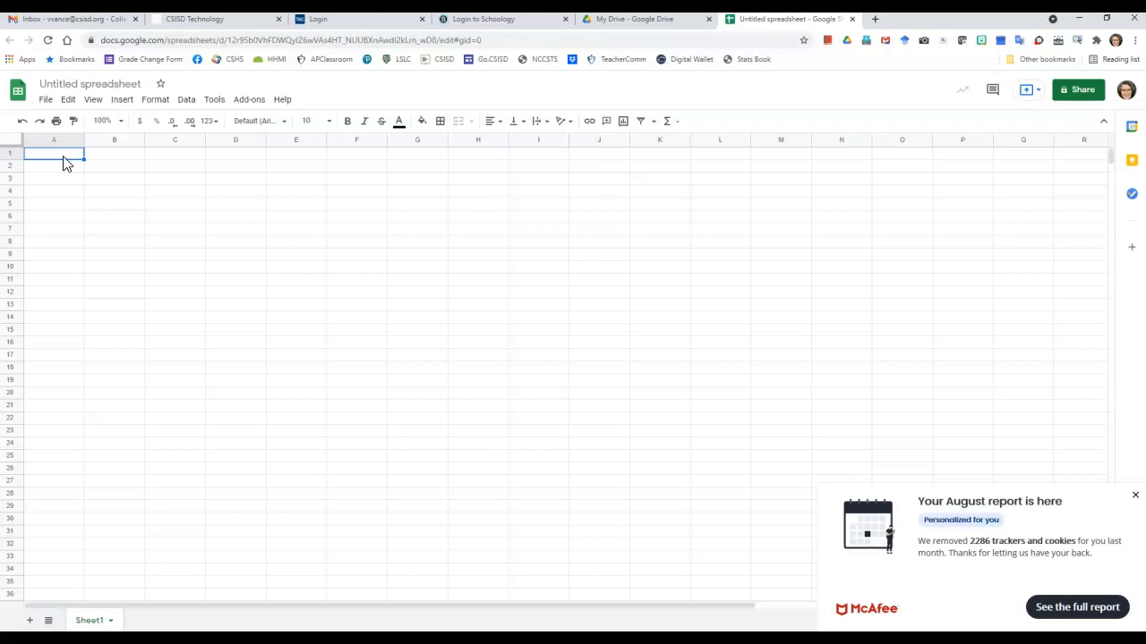
text(Solution)
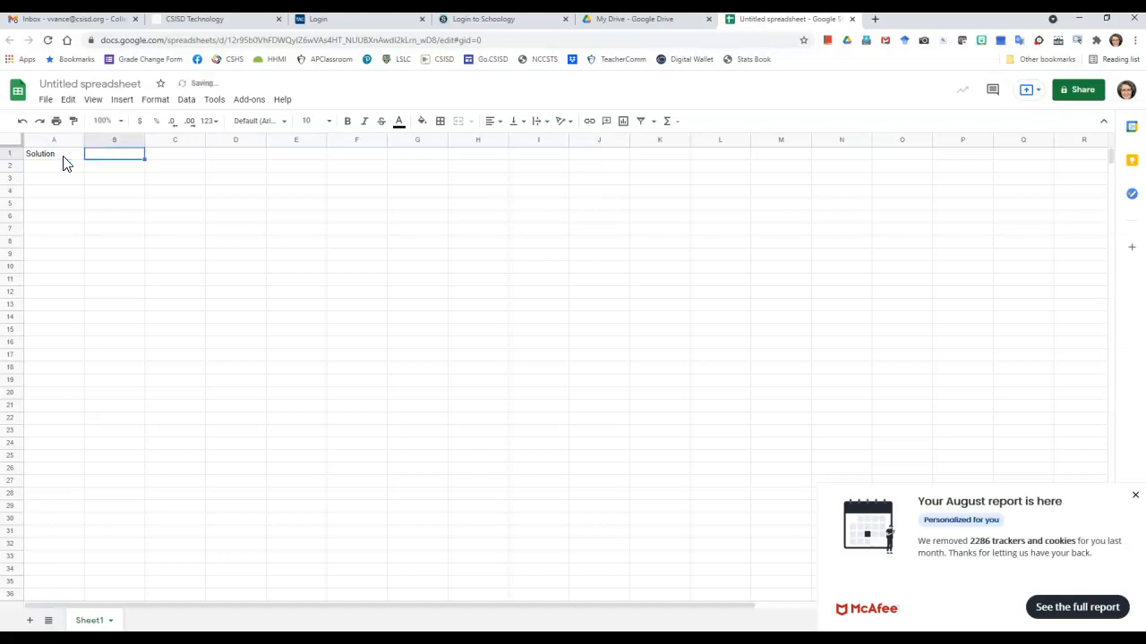
text(Mean)
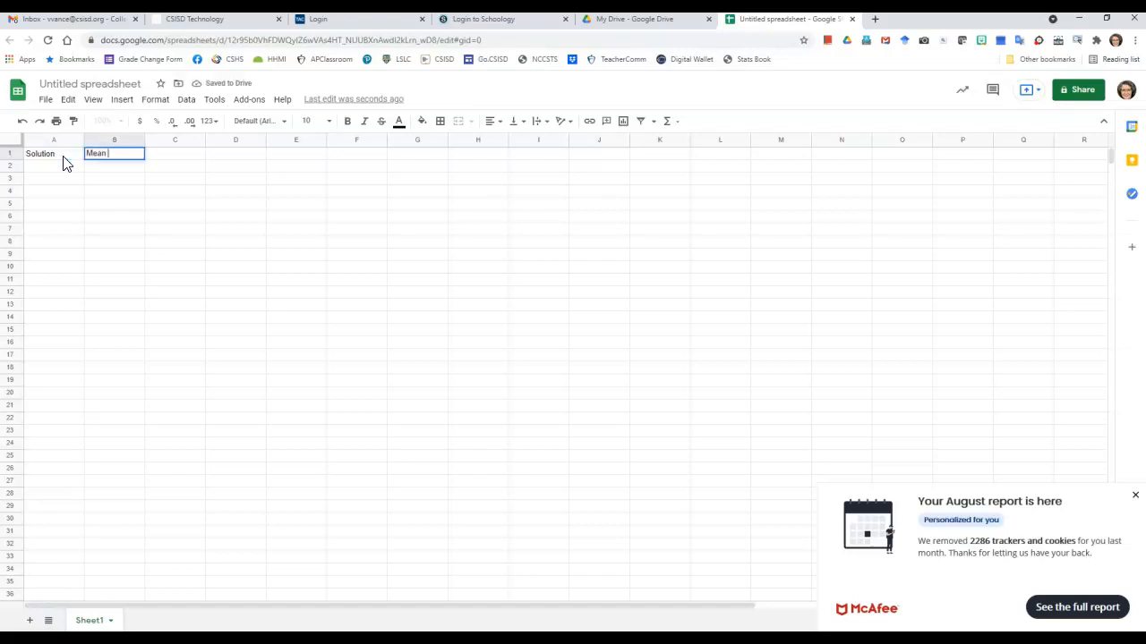
text(#)
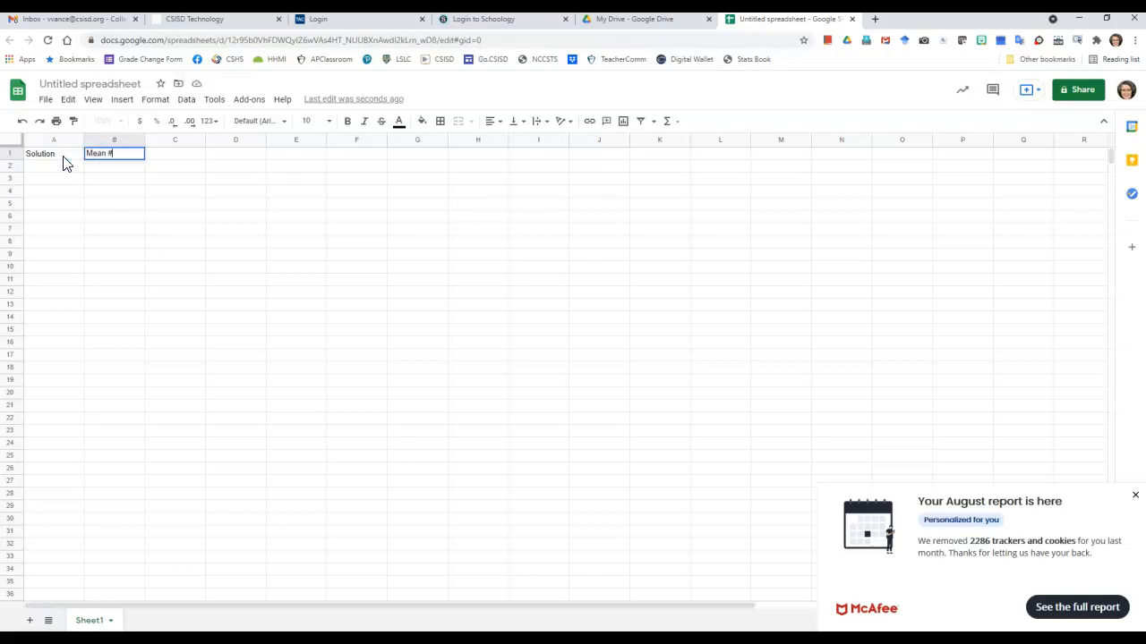
text(D)
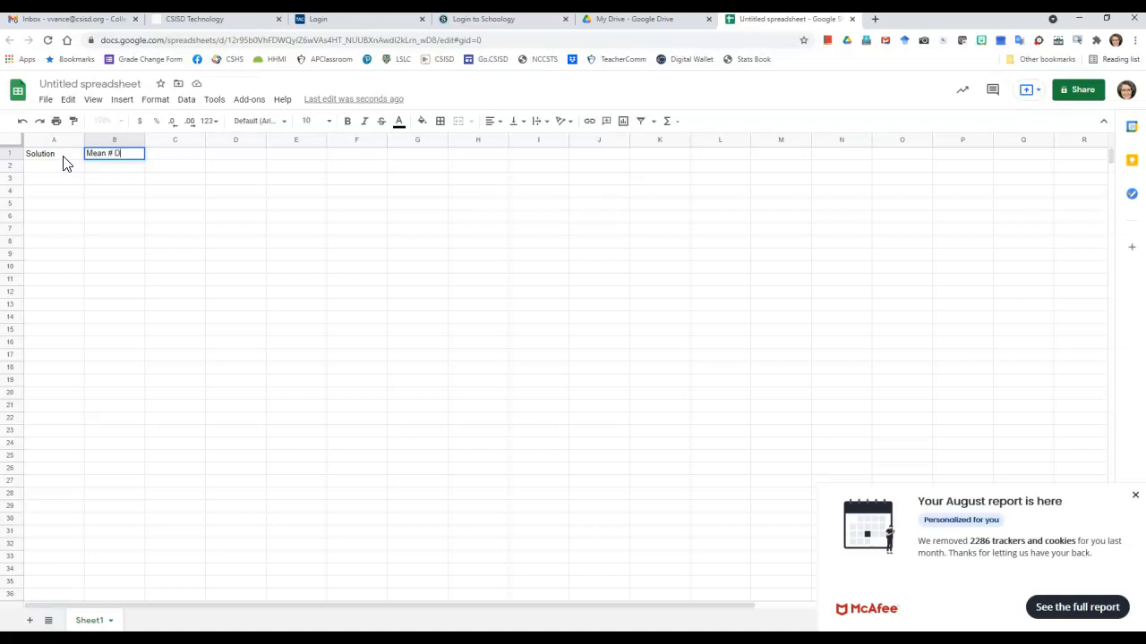
text(rops)
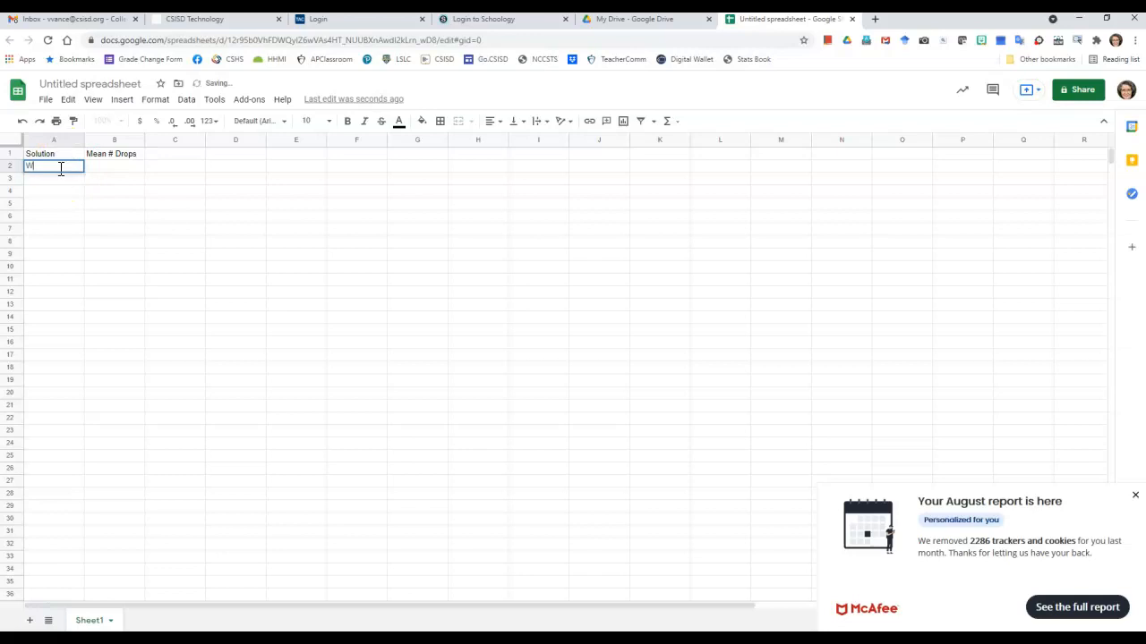
- Enter Water 45 in row 2 and Water + Soap 12 in row 3
text(Water)
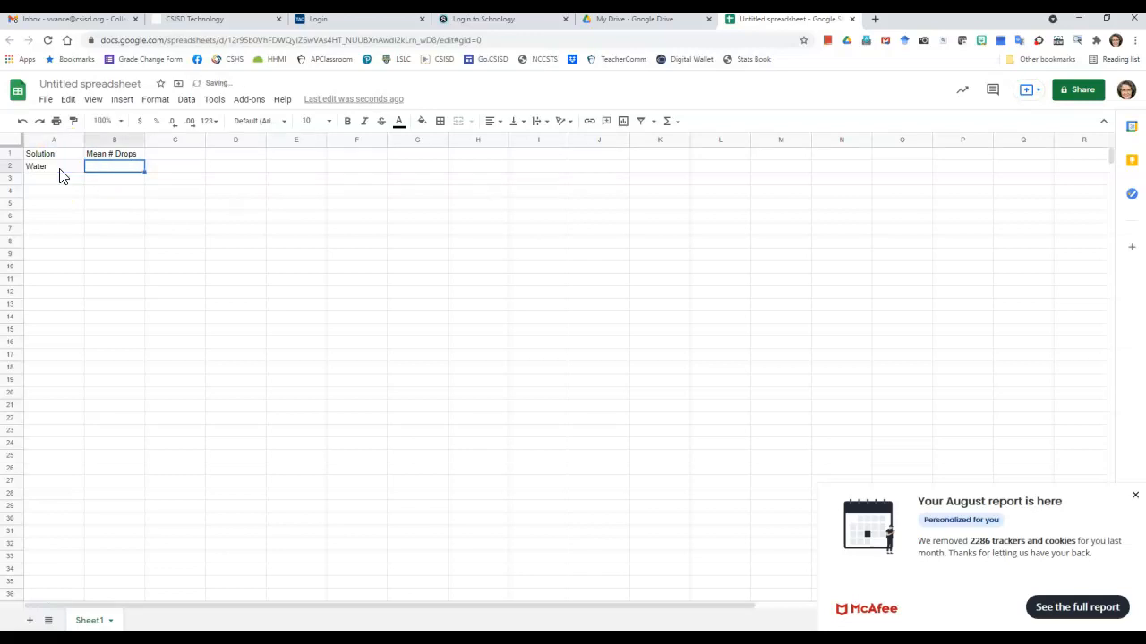
text(45)
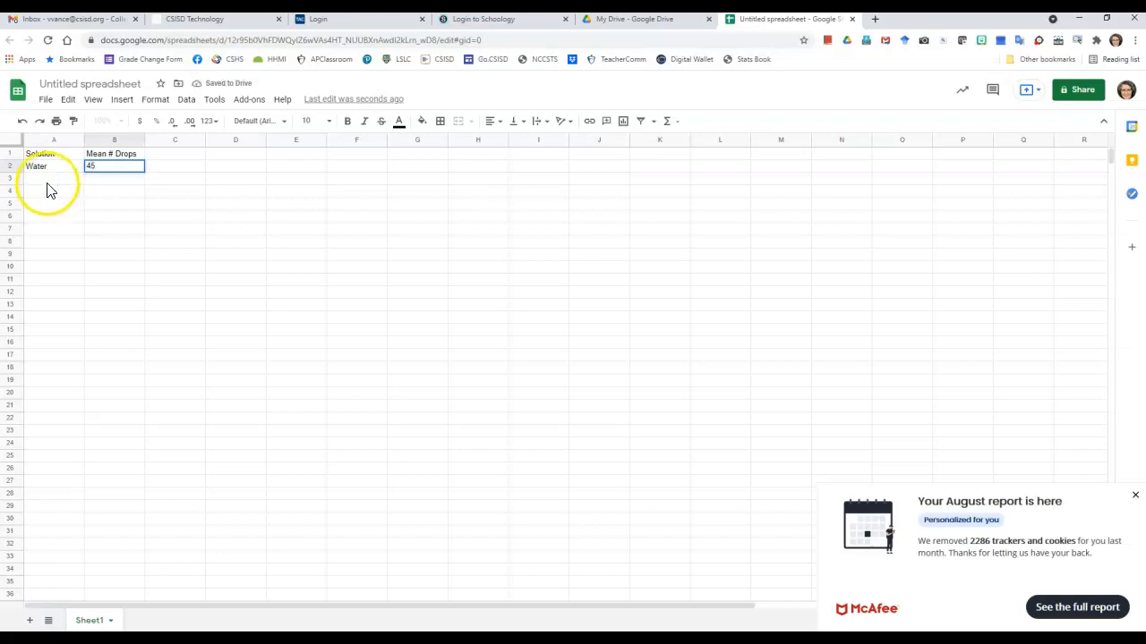
click(53, 179)
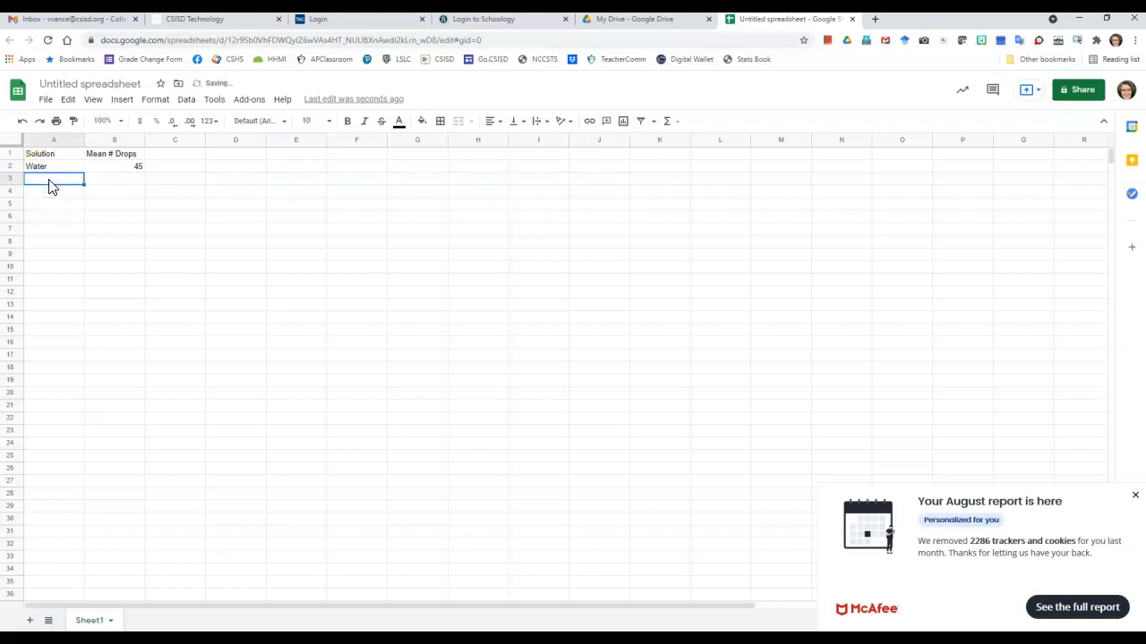
text(Water)
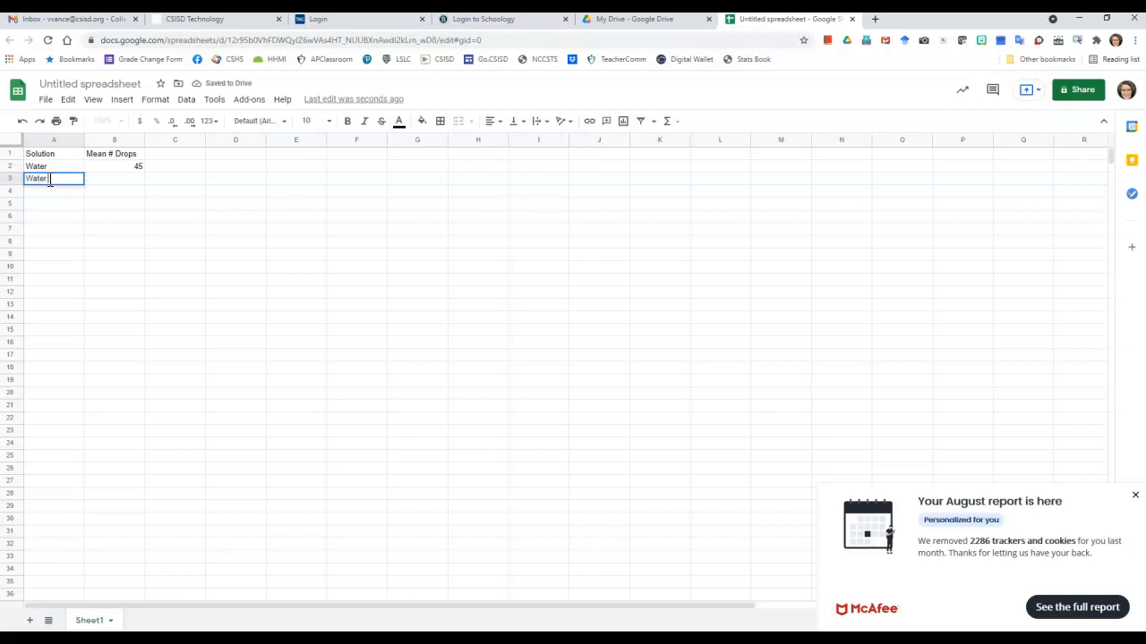
text(Soap)
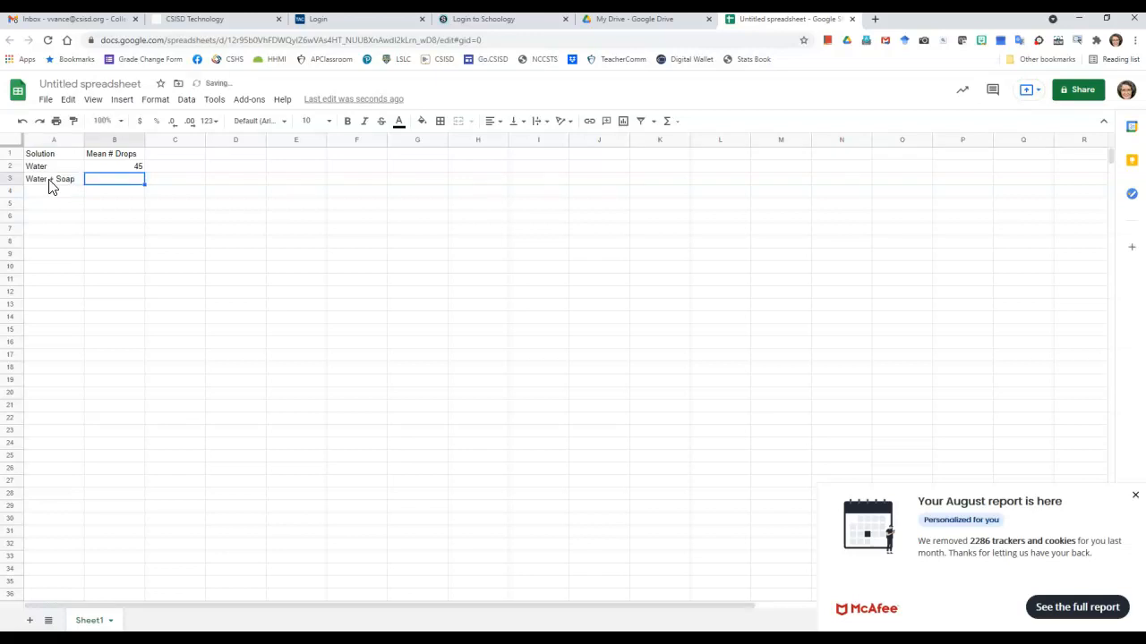
text(12)
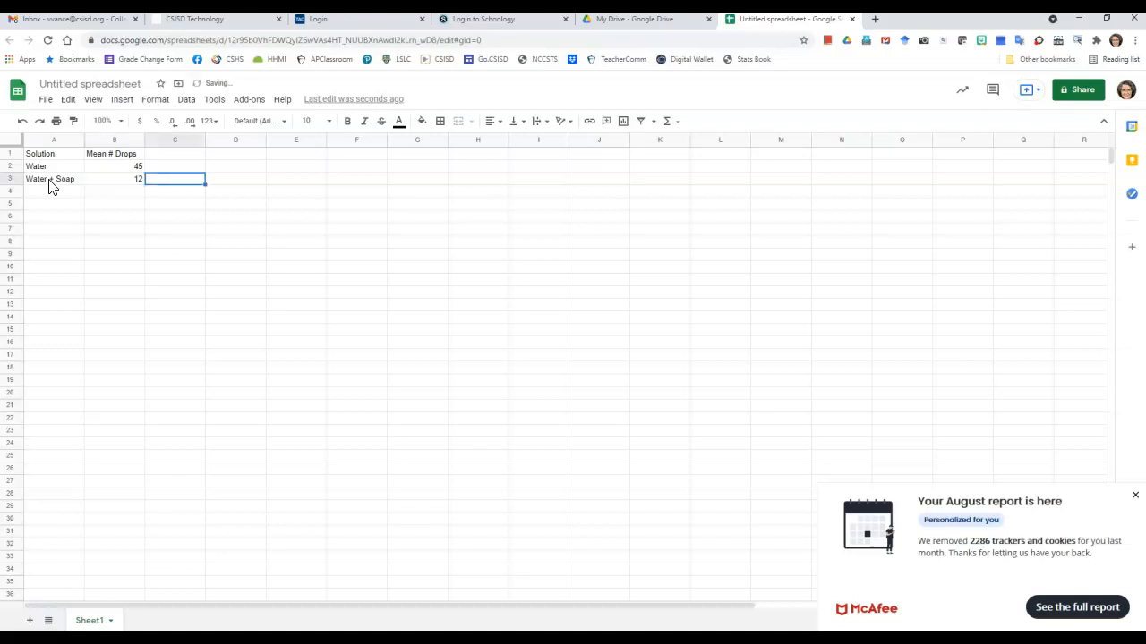
- Enter Water + Sugar 40 in row 4 to complete the table
click(54, 190)
text(Water + Sugar)
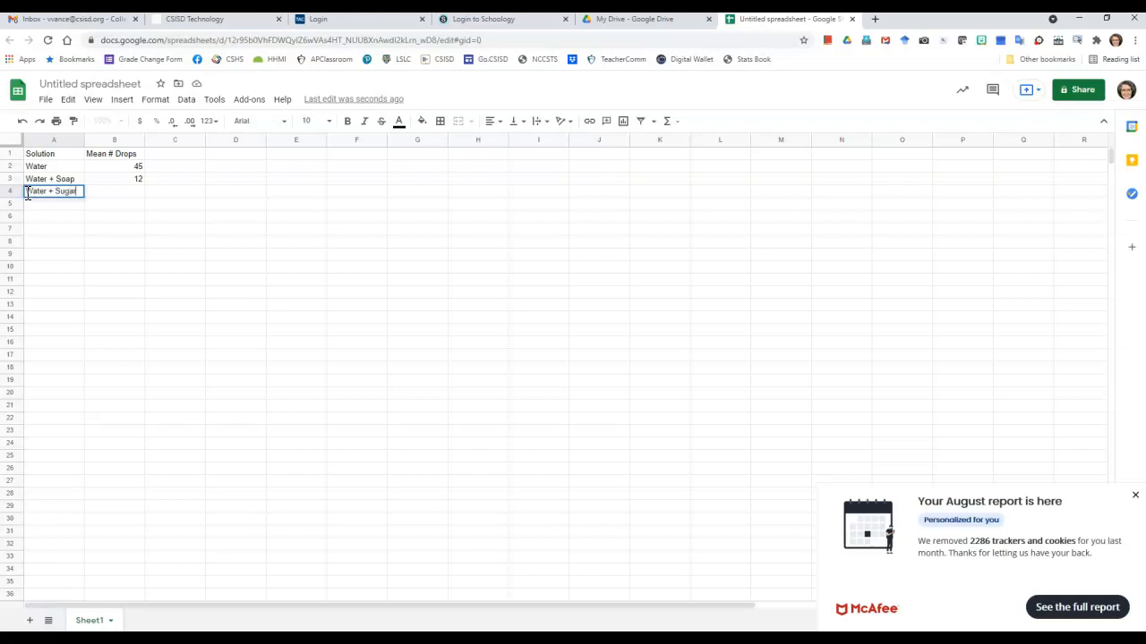
key(enter)
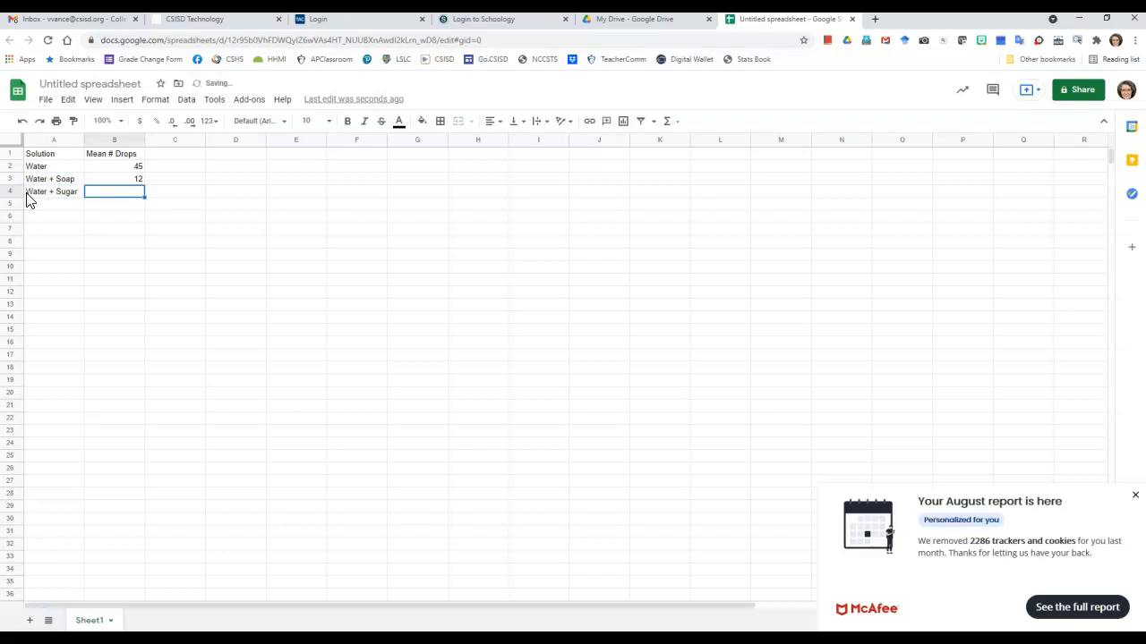
text(40)
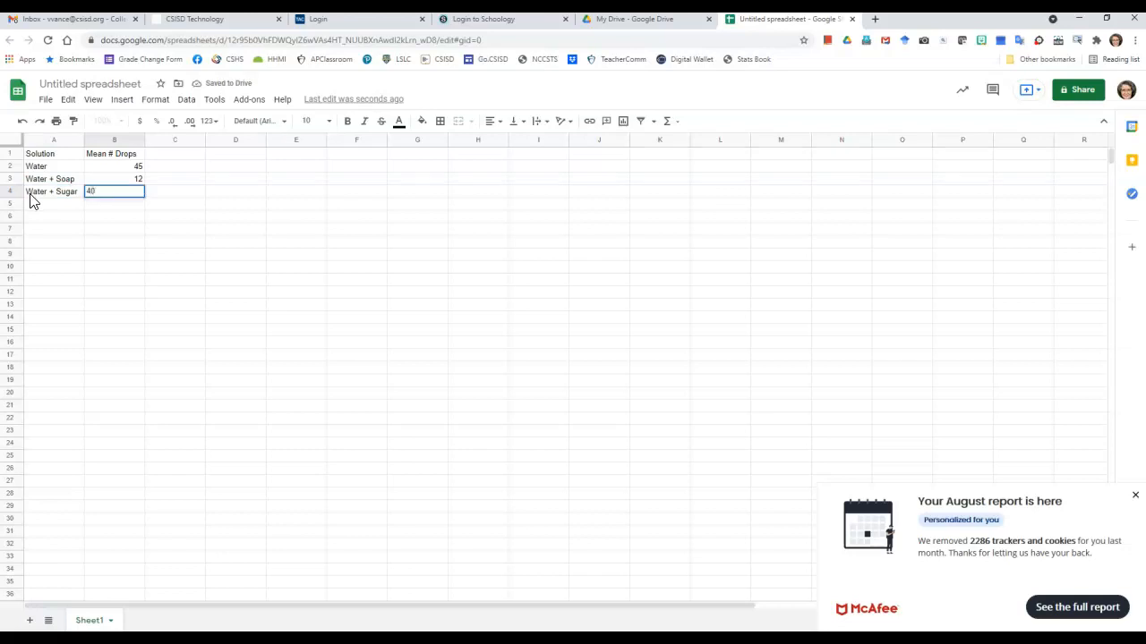
click(175, 266)
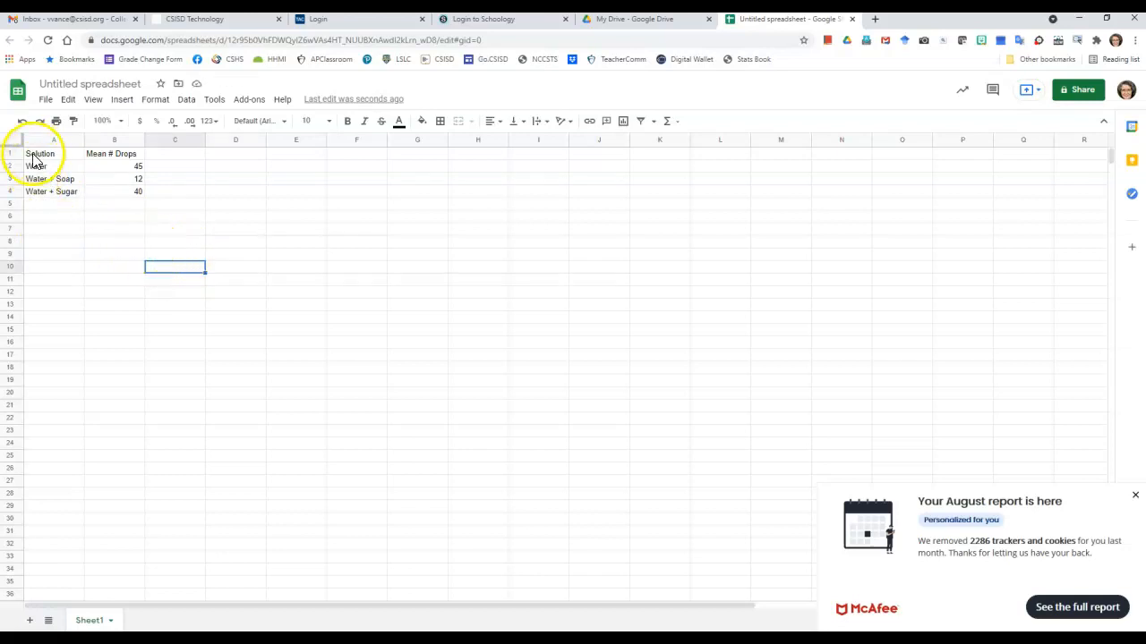
- Insert a column chart of the A1:B4 Solution and Mean # Drops data
click(114, 154)
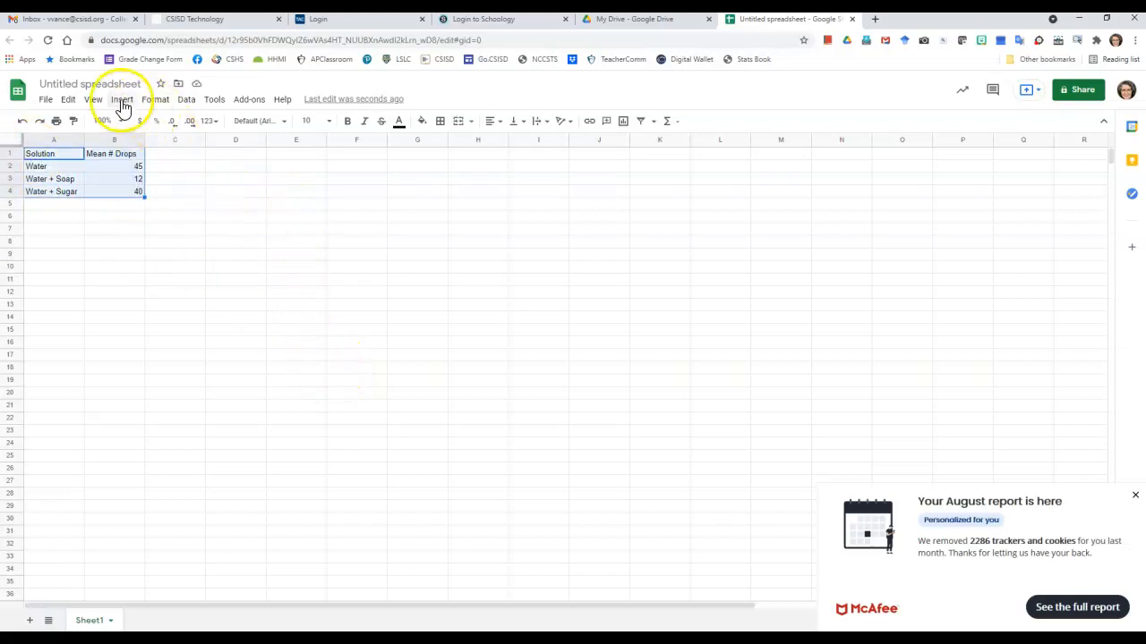
click(122, 99)
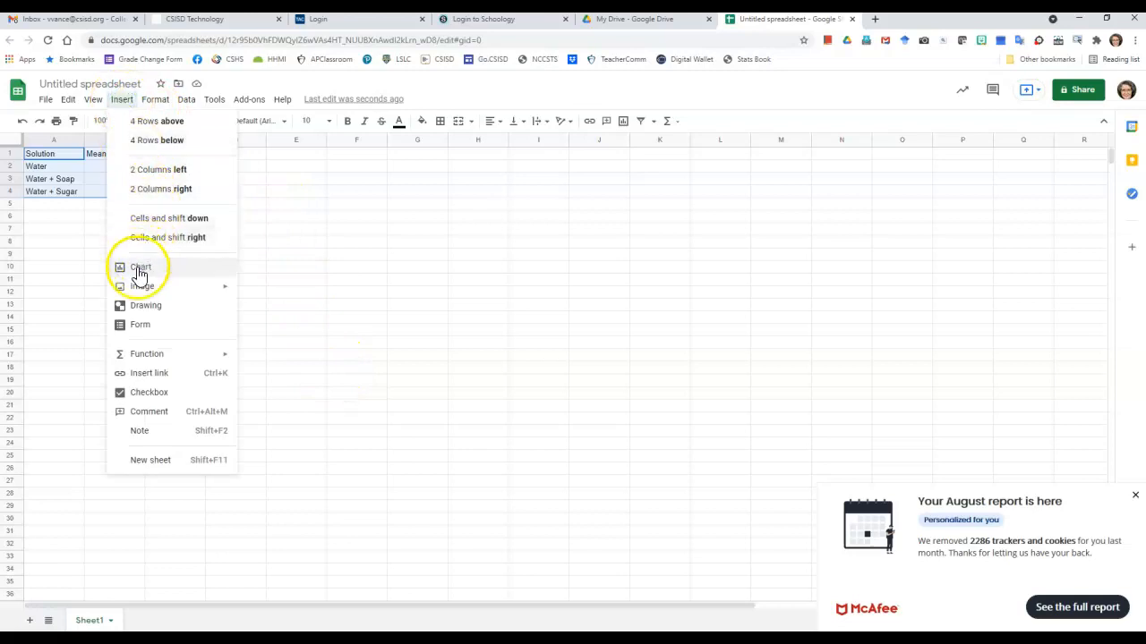
click(140, 268)
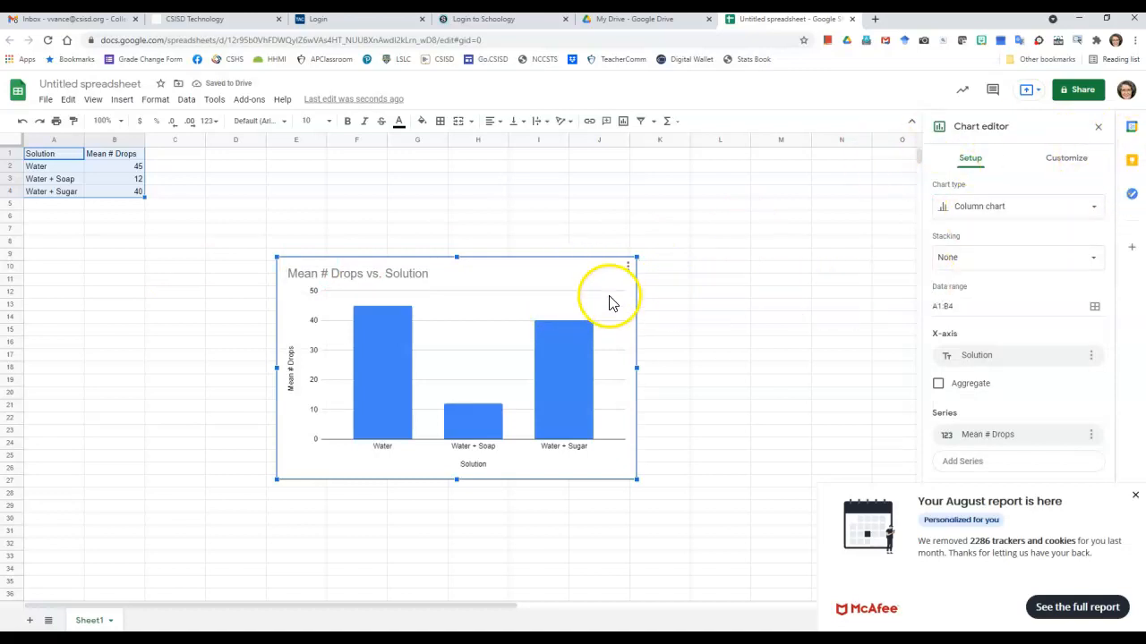
mouse_move(767, 357)
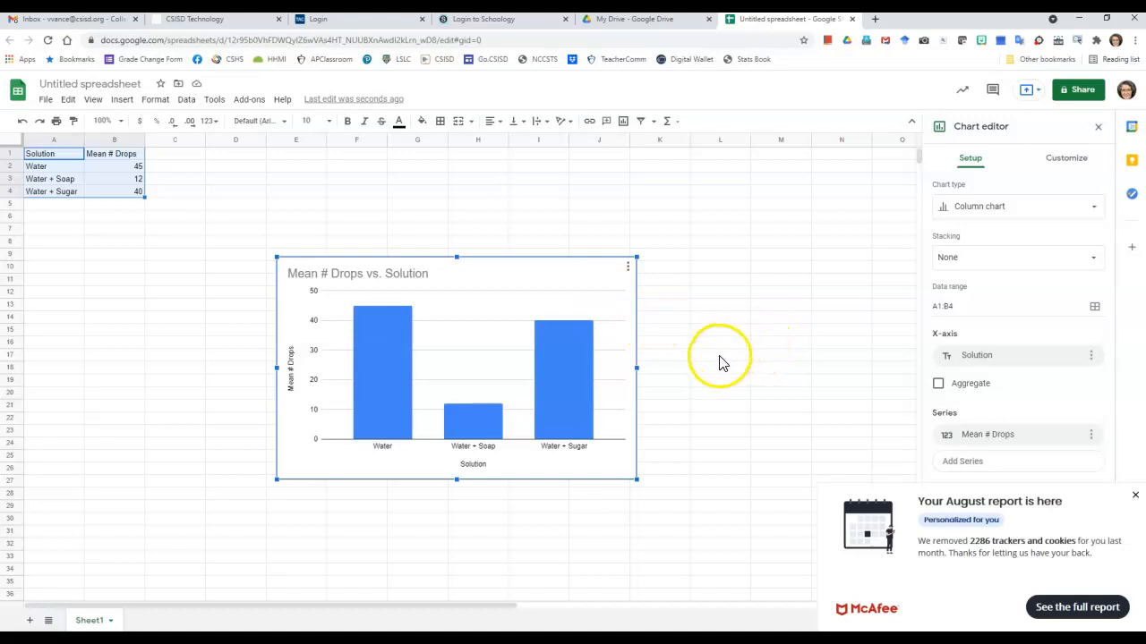
mouse_move(301, 357)
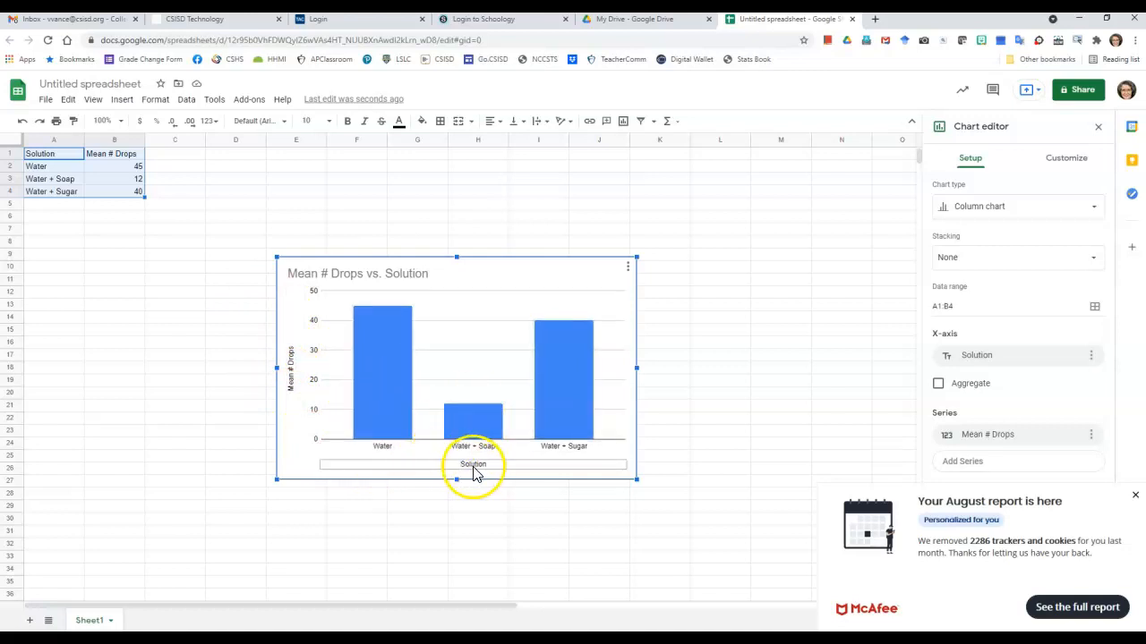
mouse_move(891, 487)
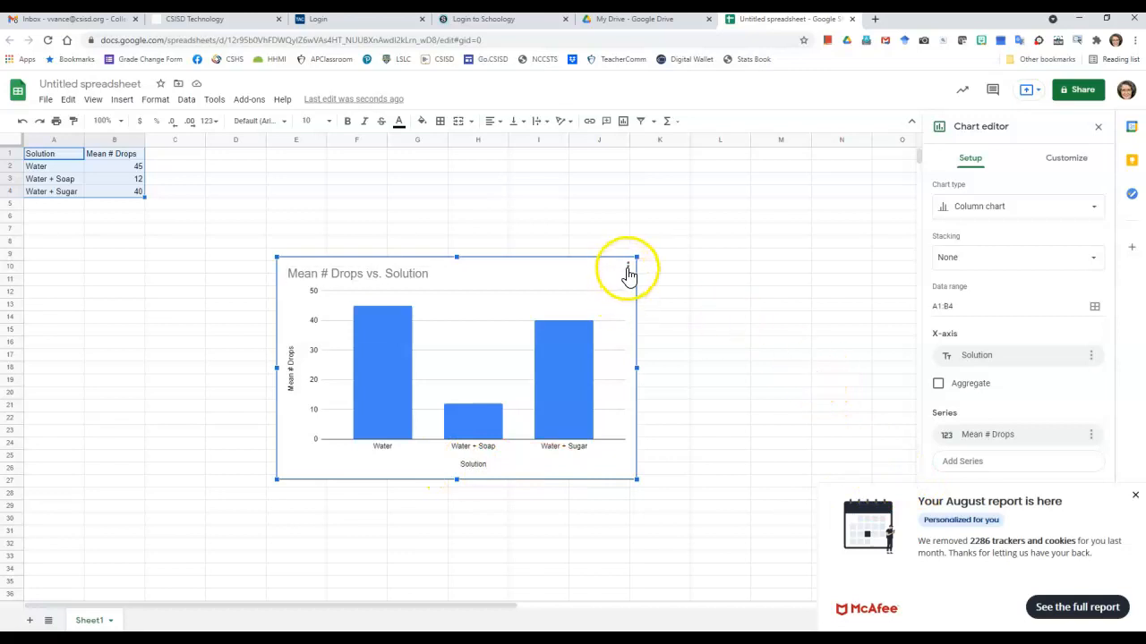
- Finish chart editing and copy the column chart from its three-dot menu
click(631, 272)
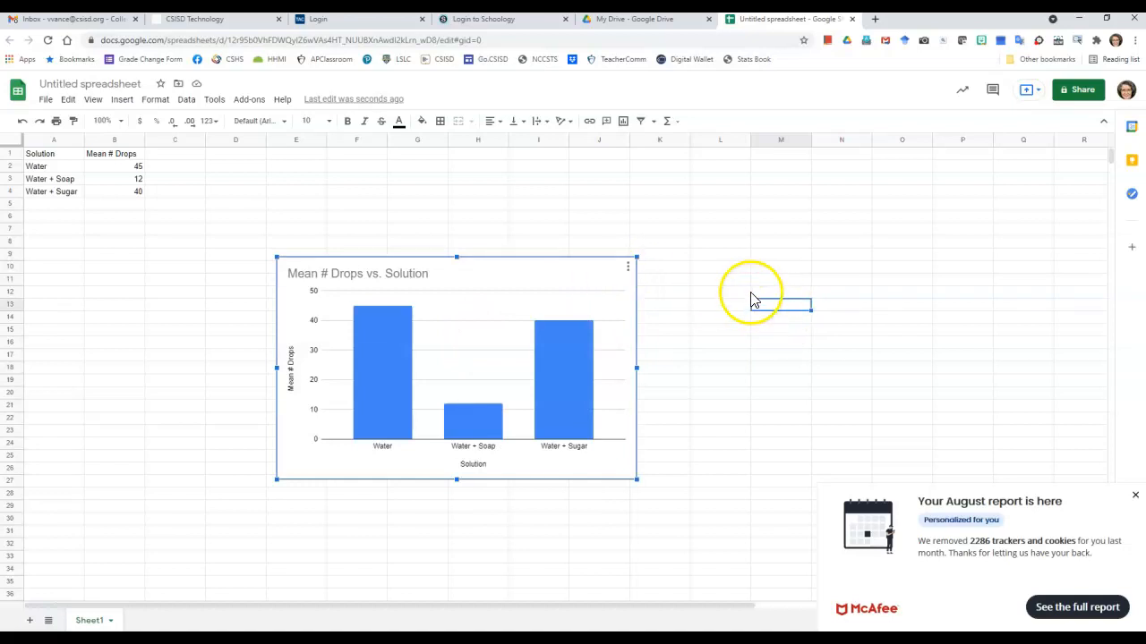
mouse_move(627, 272)
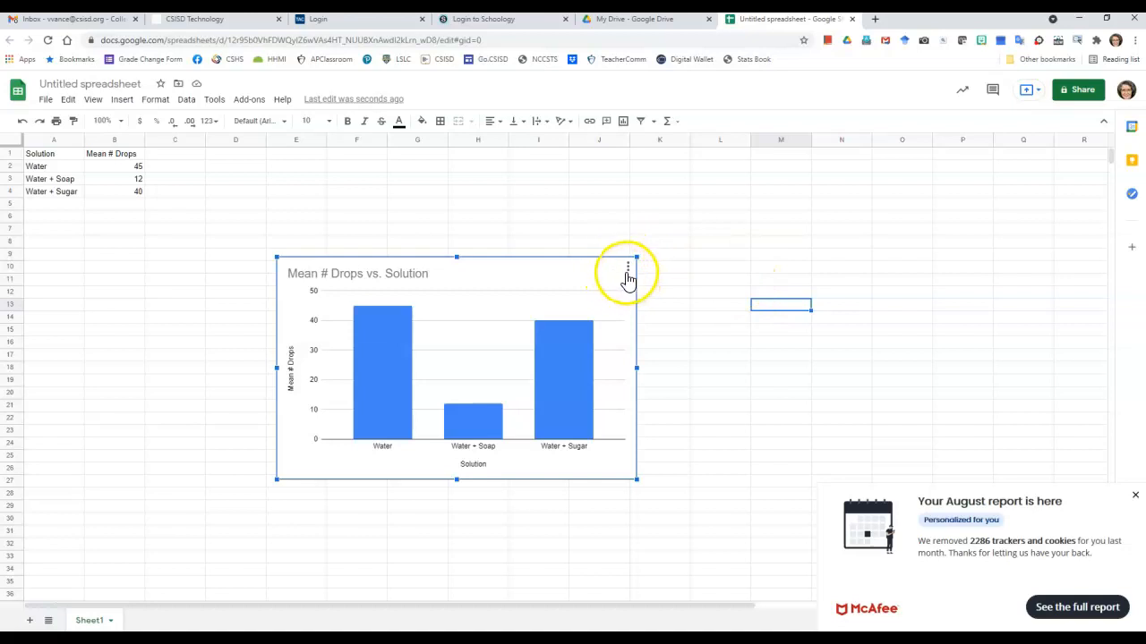
click(598, 154)
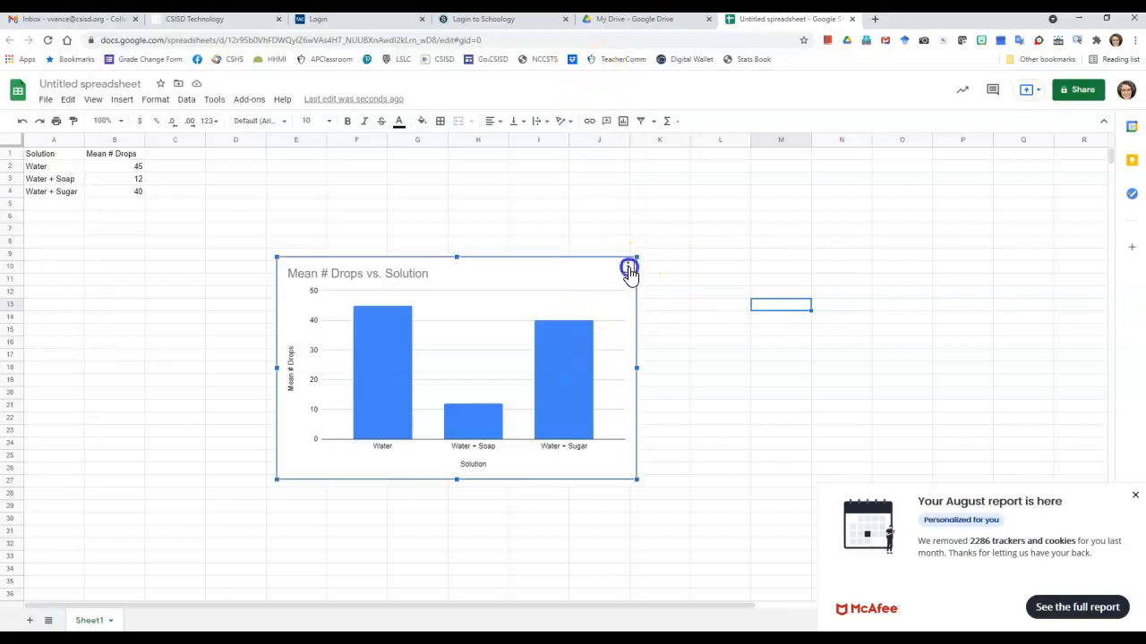
click(628, 267)
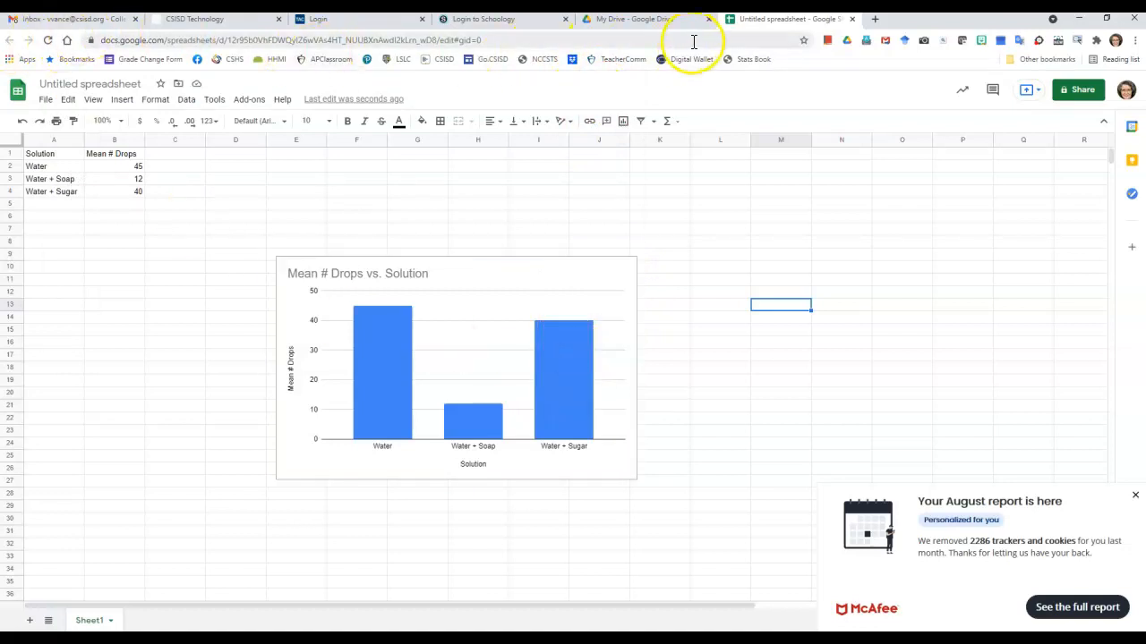
- Create a new blank Google Docs document from the Drive tab
click(635, 18)
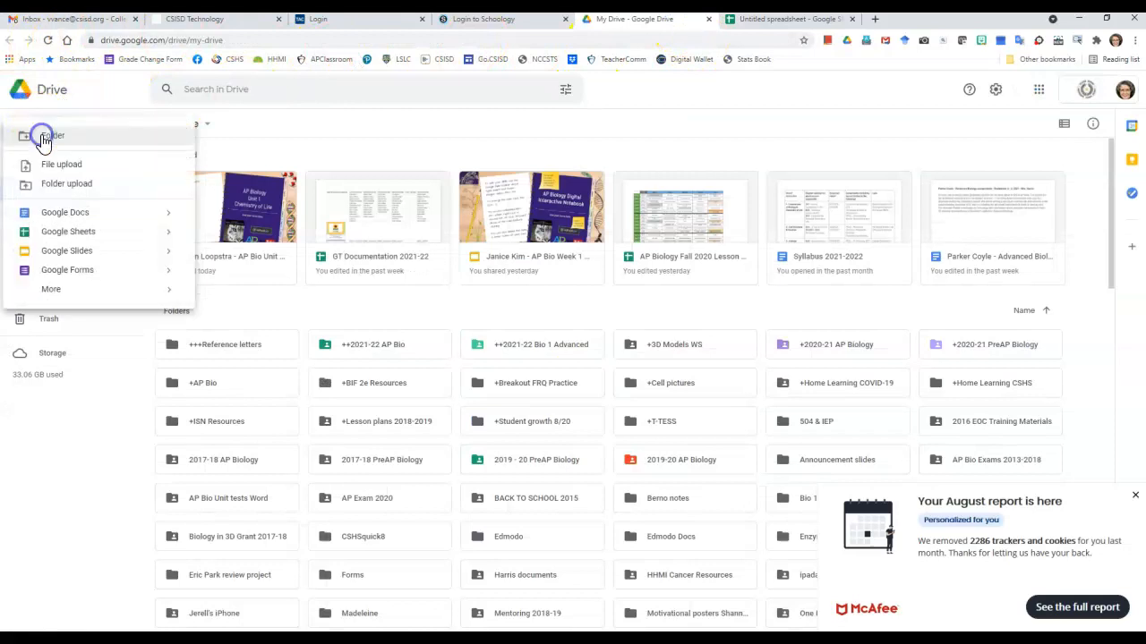
click(68, 231)
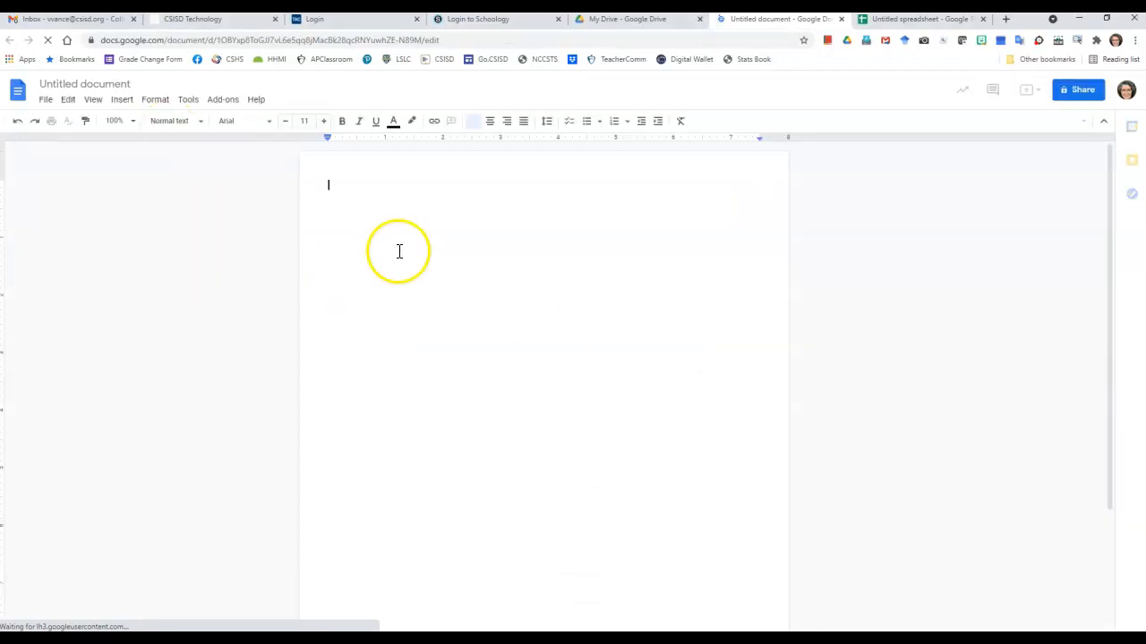
- Paste the copied chart into the document as an unlinked copy
right_click(329, 185)
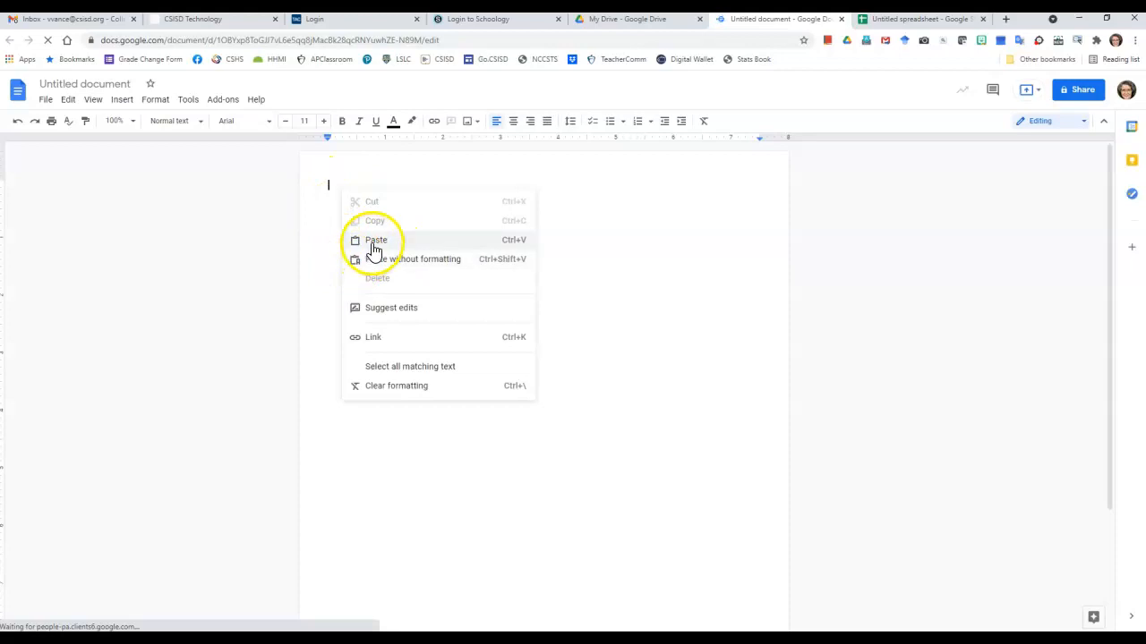
click(376, 239)
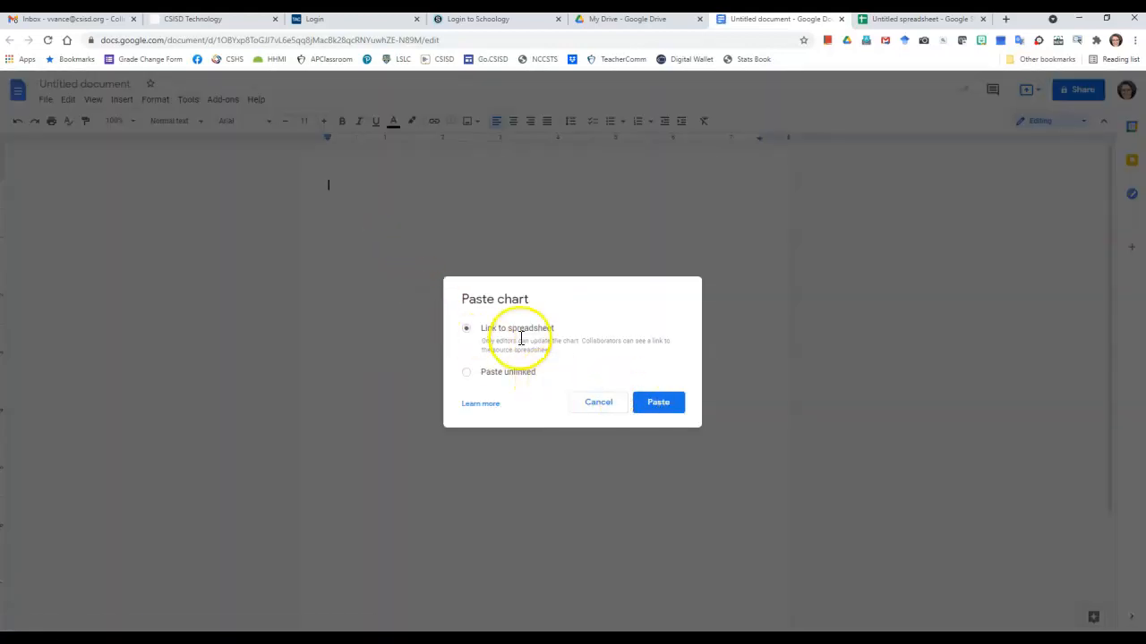
click(465, 372)
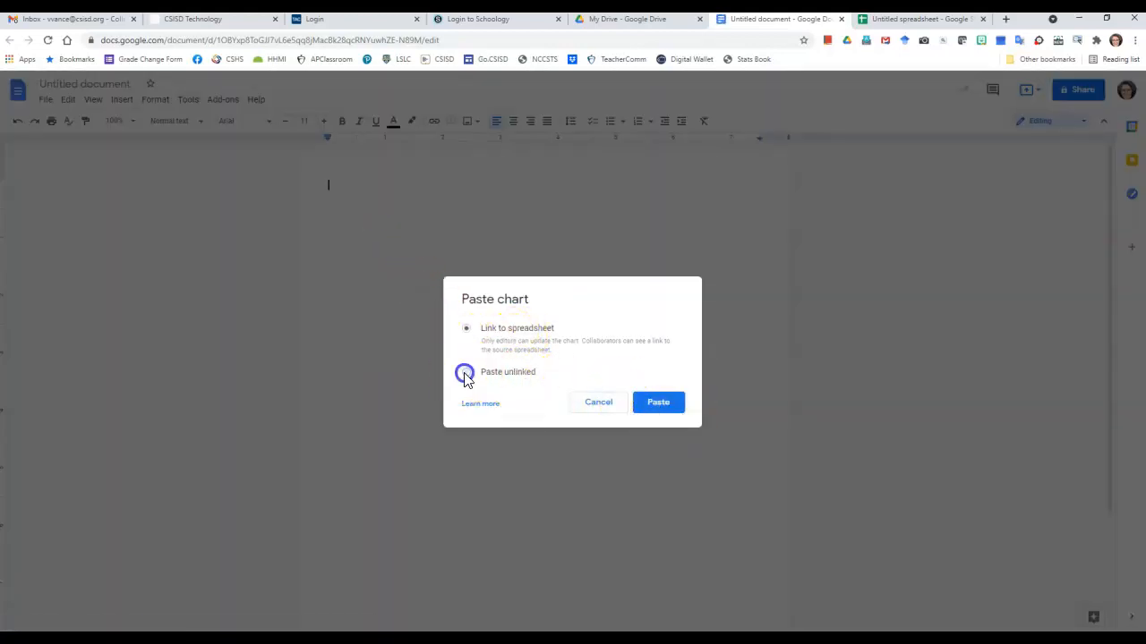
click(466, 372)
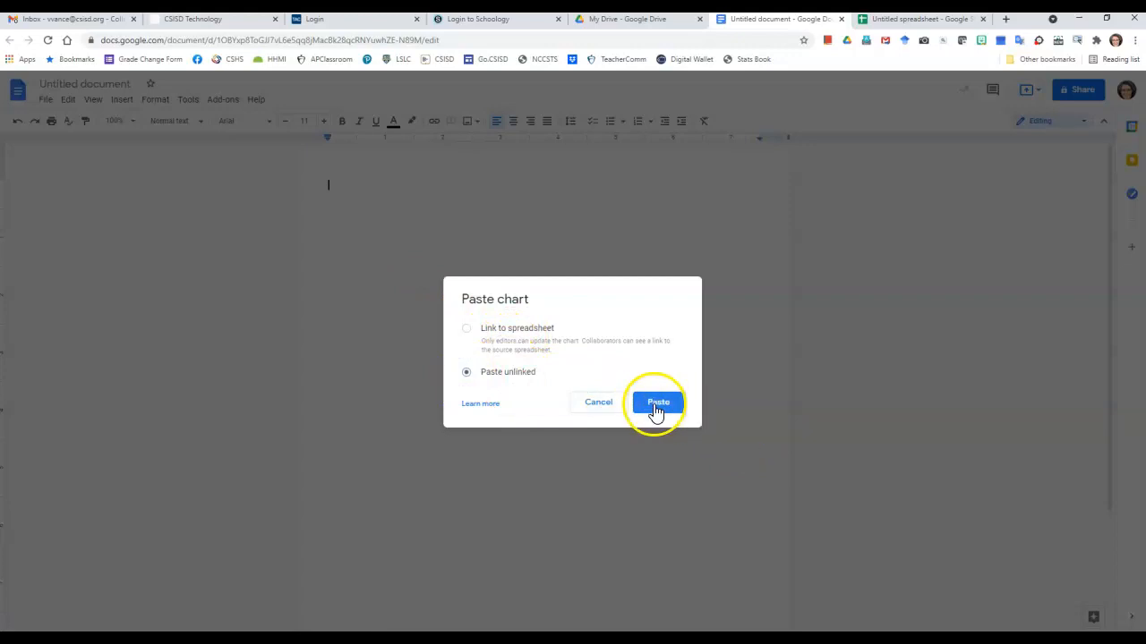
click(657, 401)
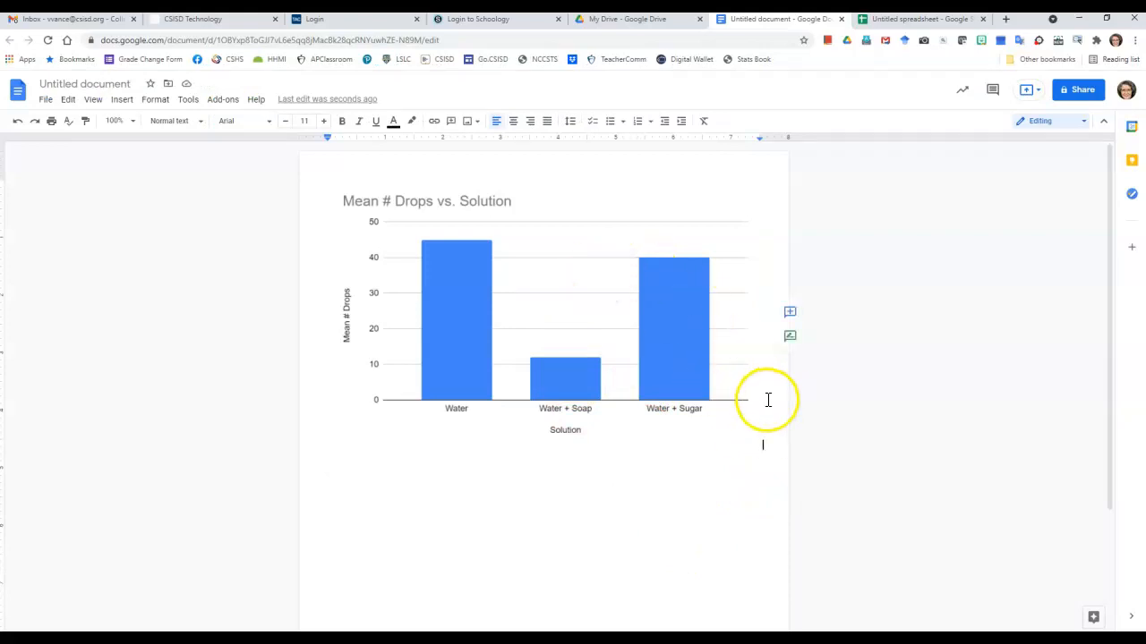
mouse_move(790, 337)
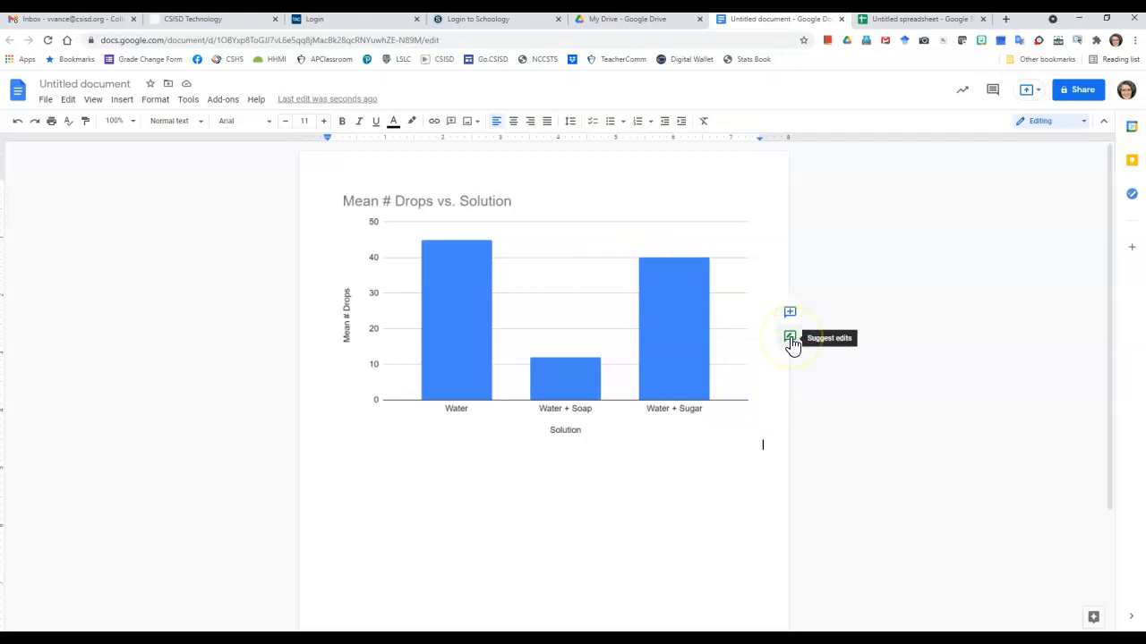
- Switch to Suggesting mode and place the insertion point below the chart
click(789, 336)
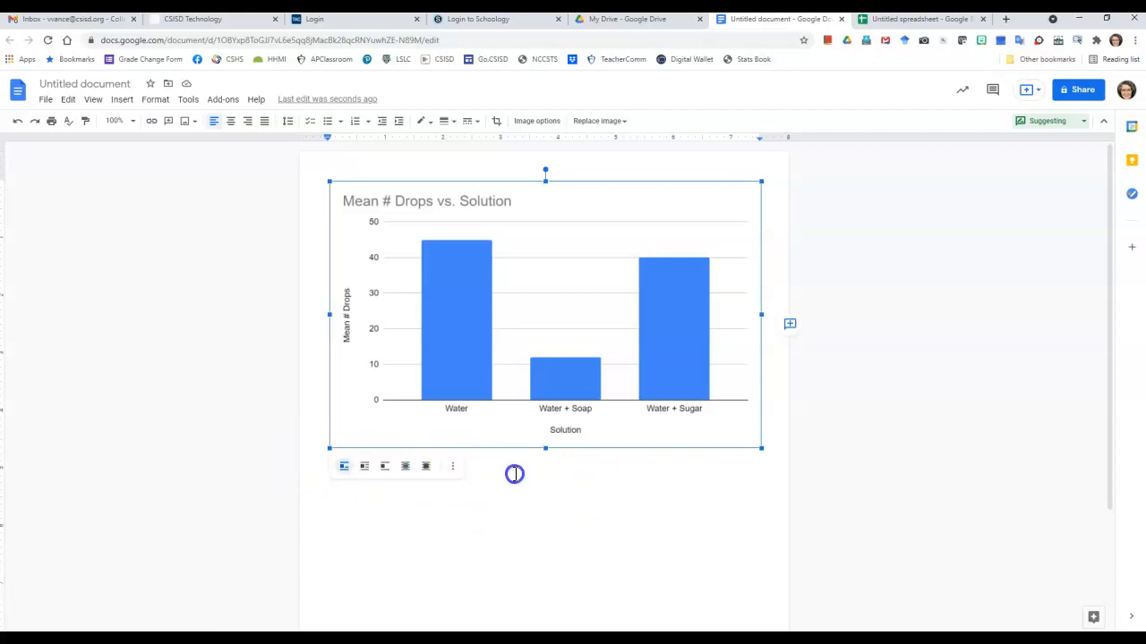
mouse_move(483, 468)
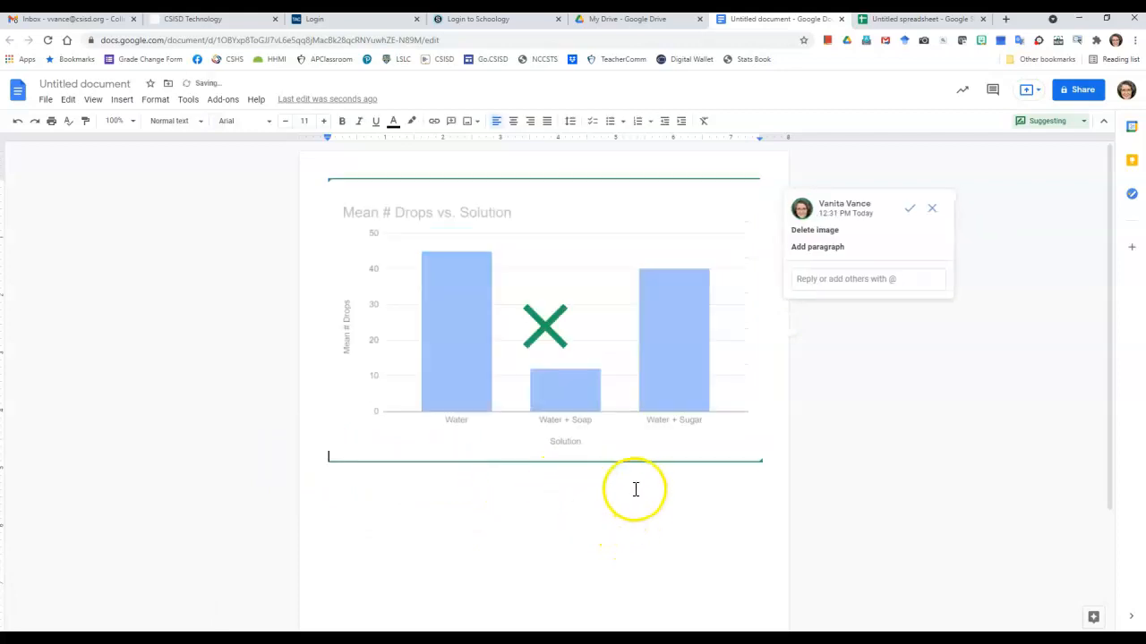
click(931, 208)
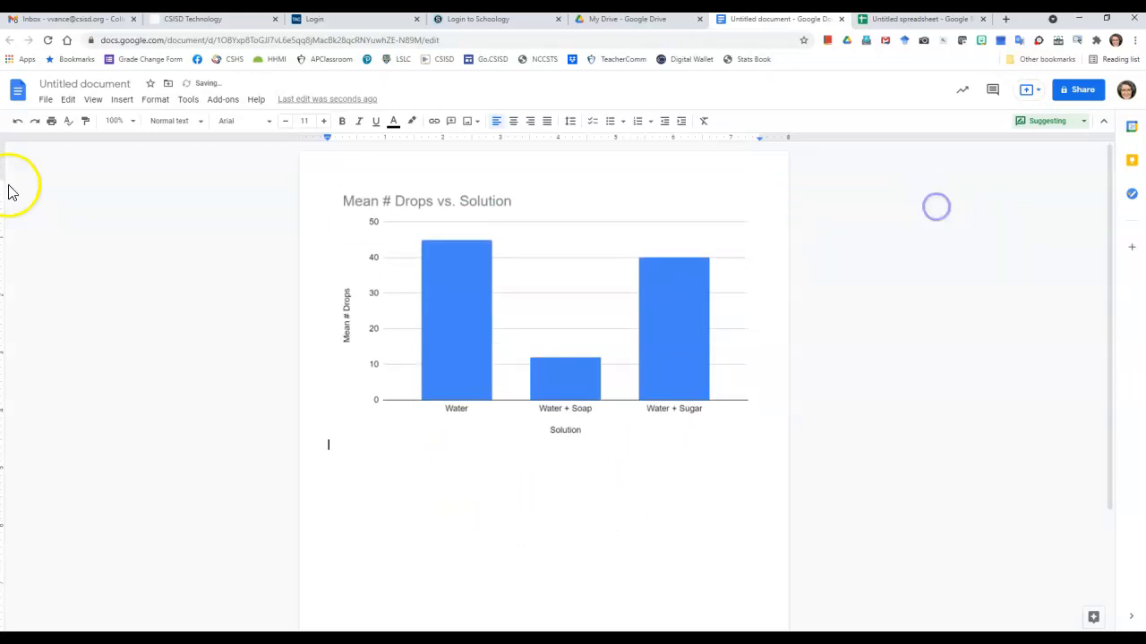
click(122, 98)
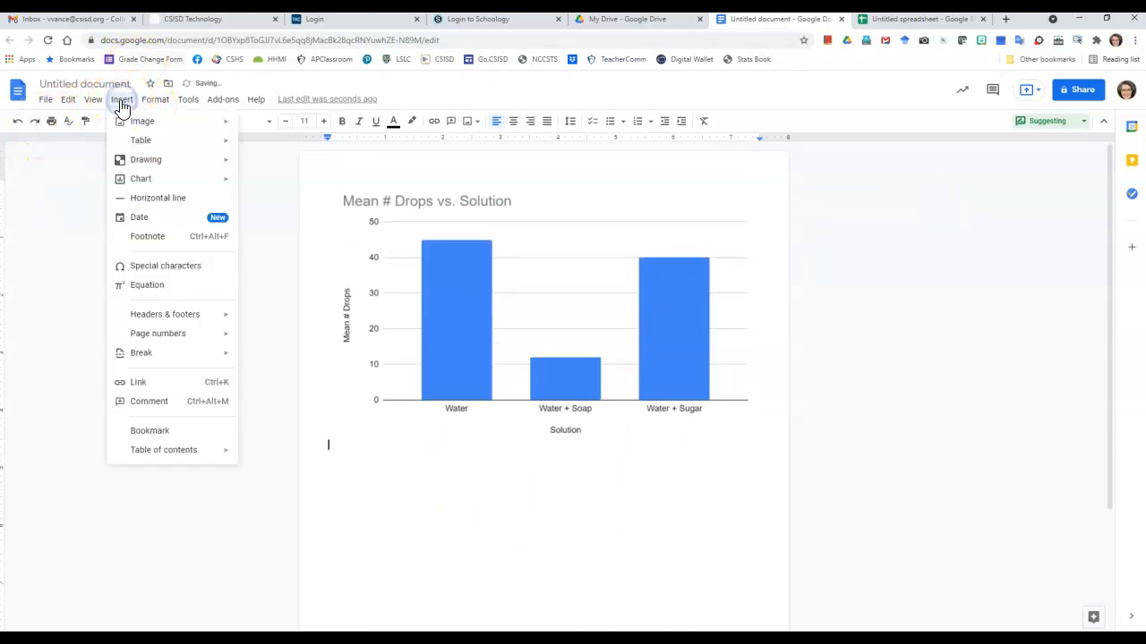
mouse_move(140, 140)
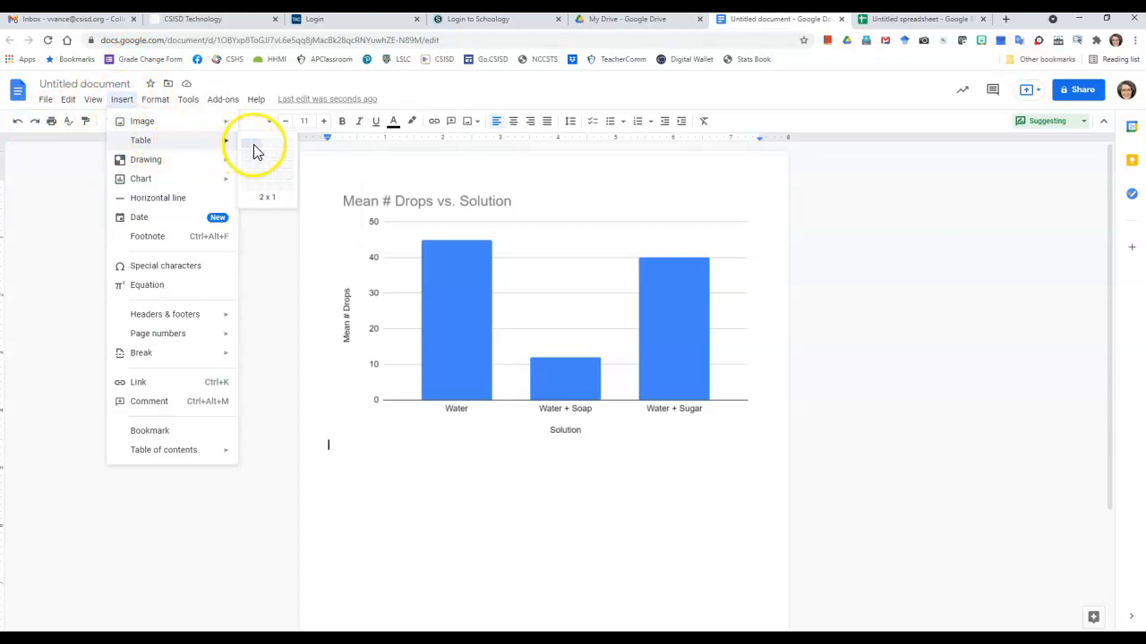
mouse_move(278, 150)
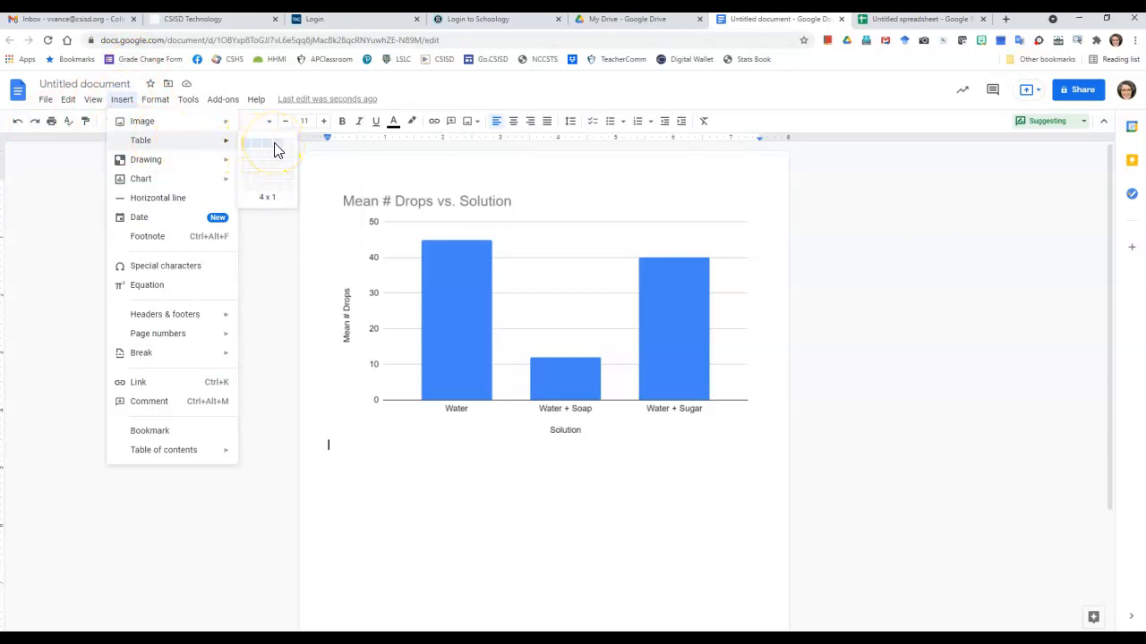
mouse_move(279, 162)
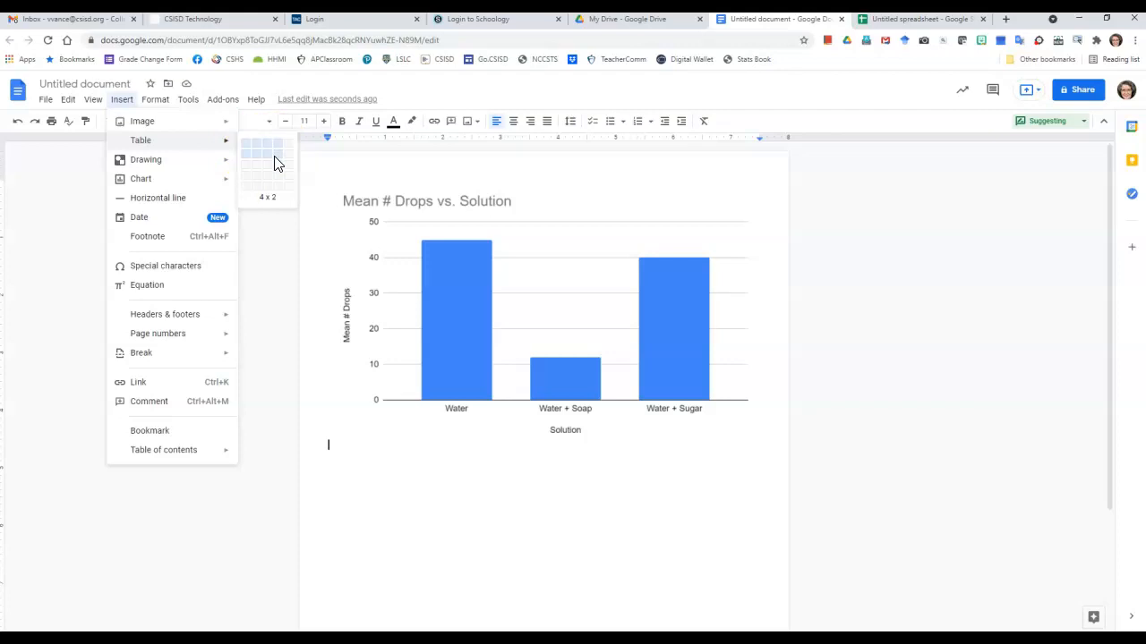
mouse_move(278, 182)
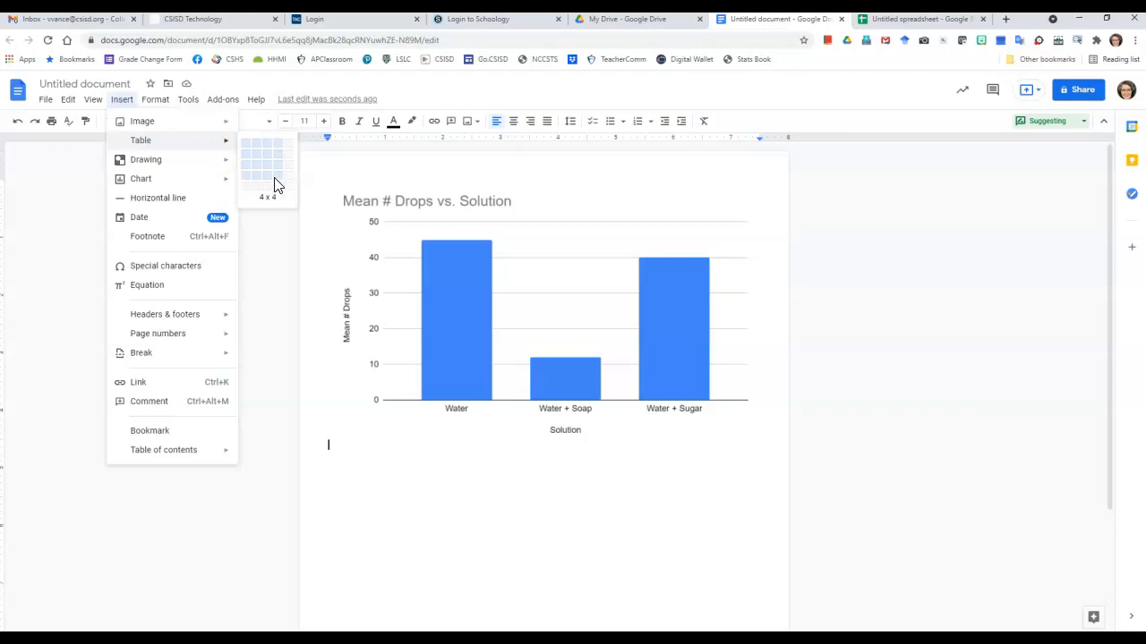
mouse_move(277, 190)
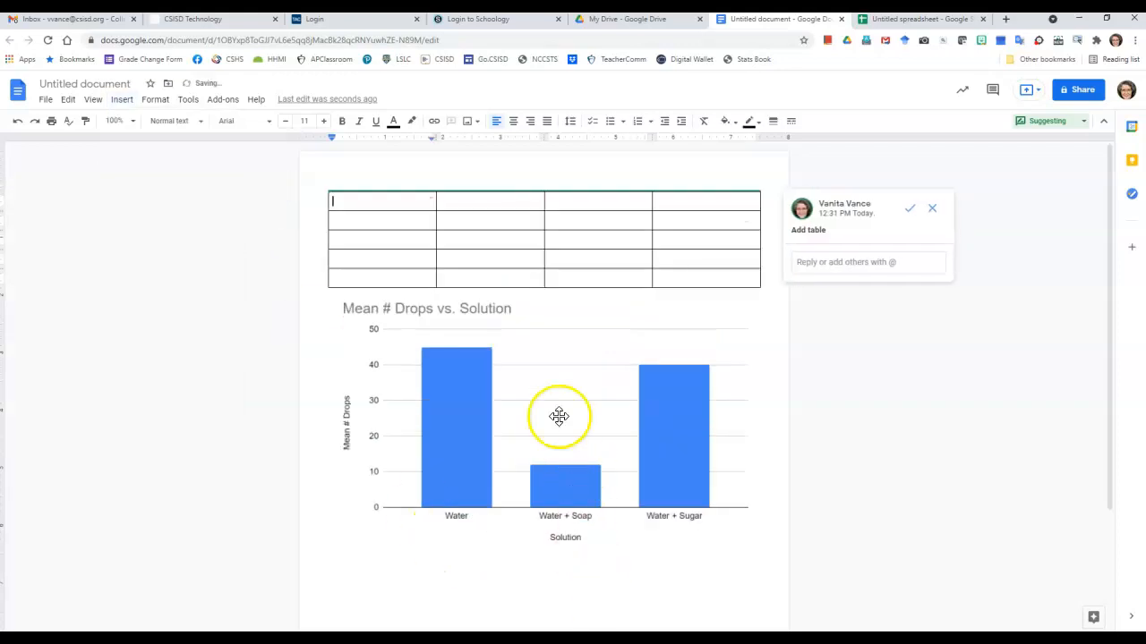
mouse_move(1006, 222)
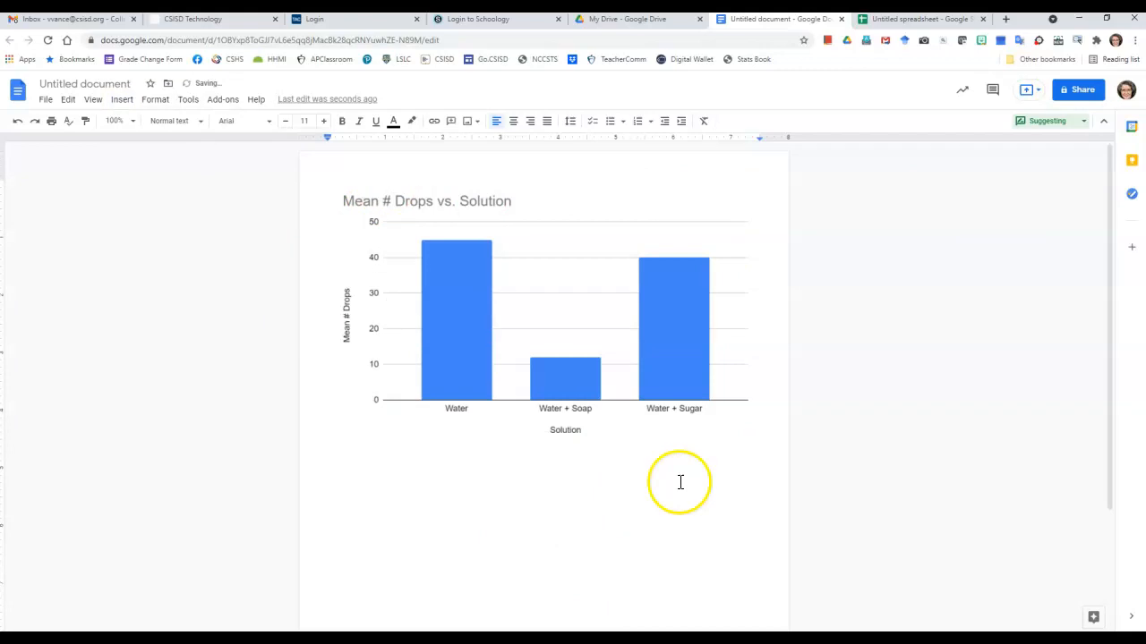
- Insert a 4-column by 6-row table above the pasted chart
click(544, 314)
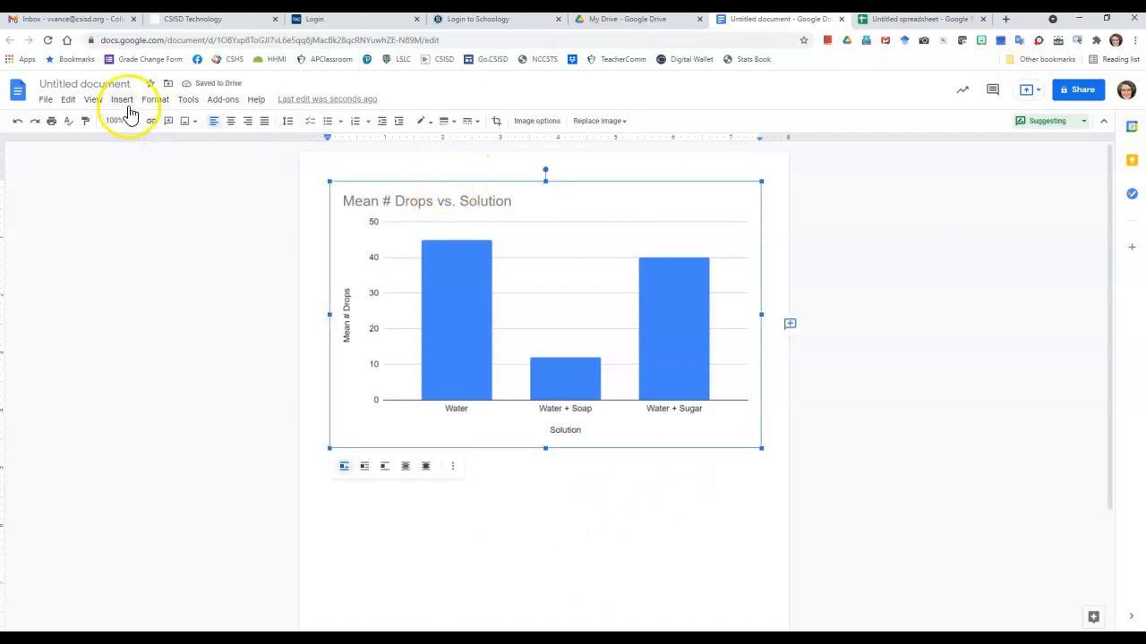
click(122, 99)
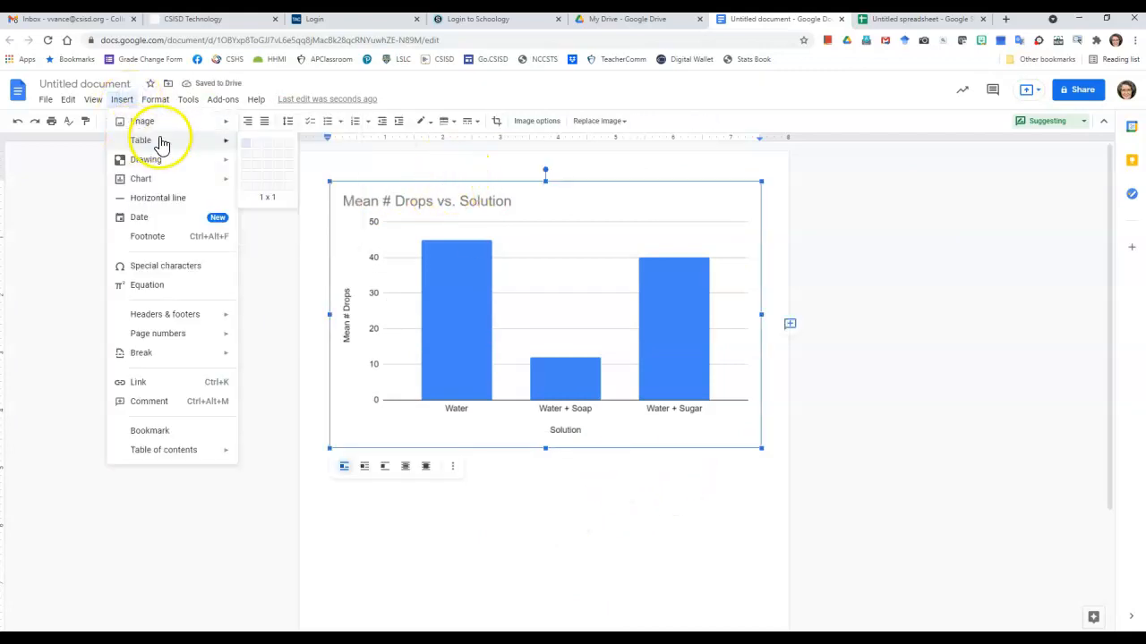
mouse_move(282, 144)
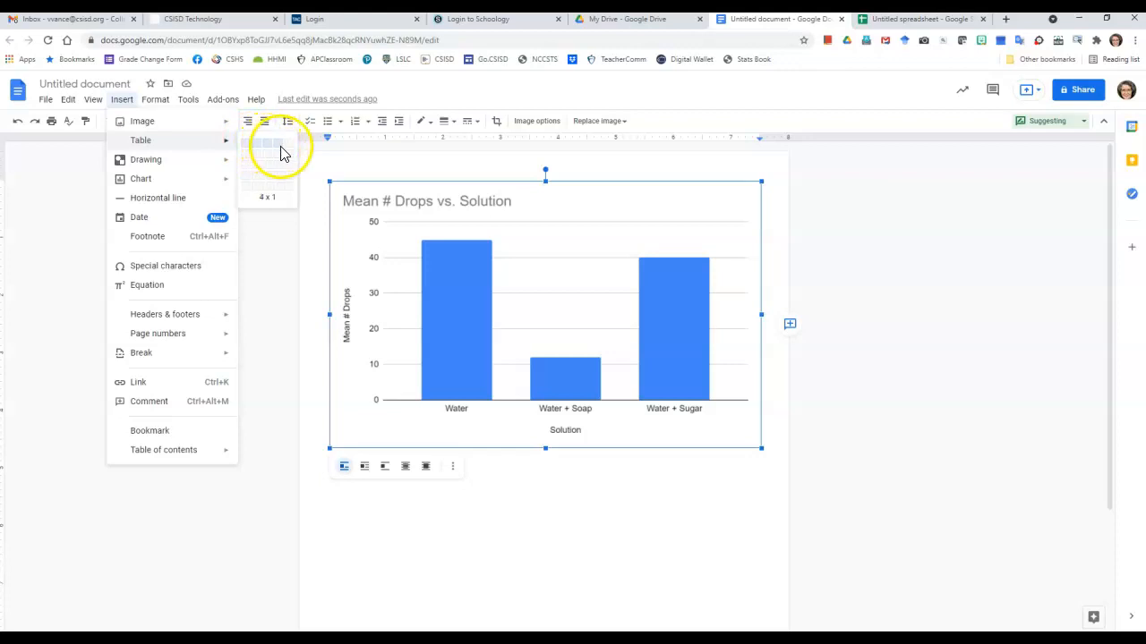
mouse_move(279, 190)
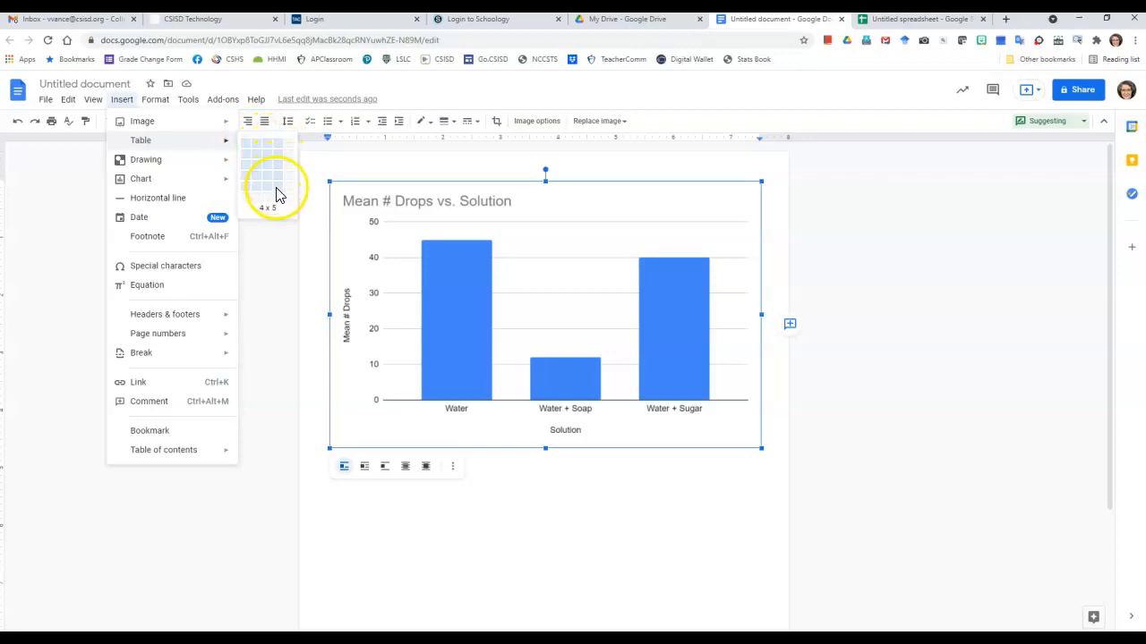
mouse_move(278, 195)
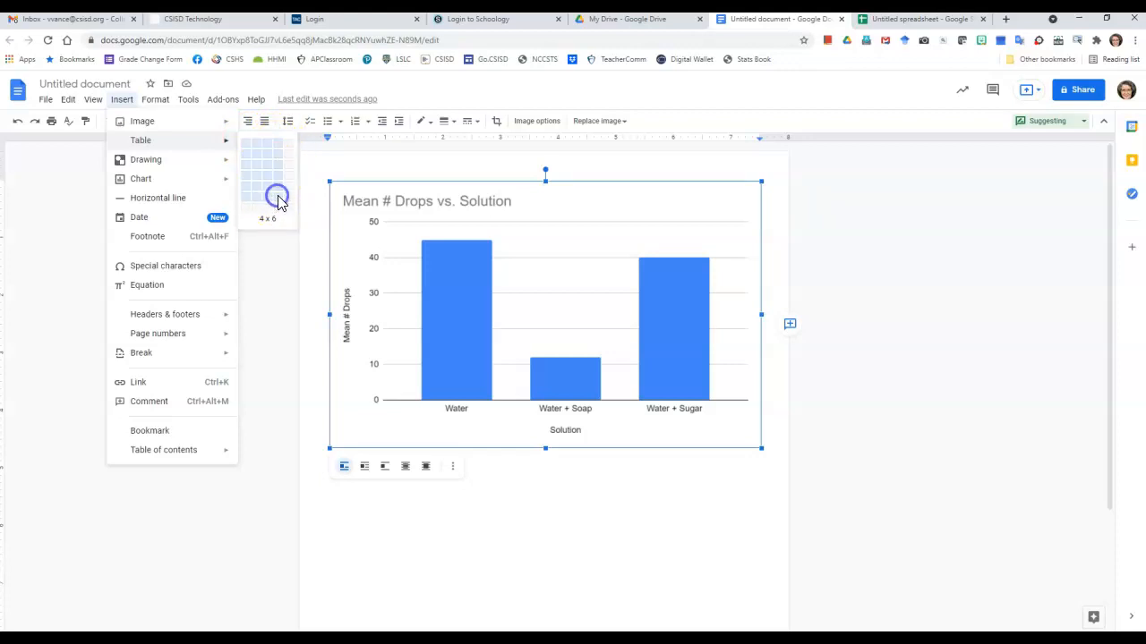
click(279, 193)
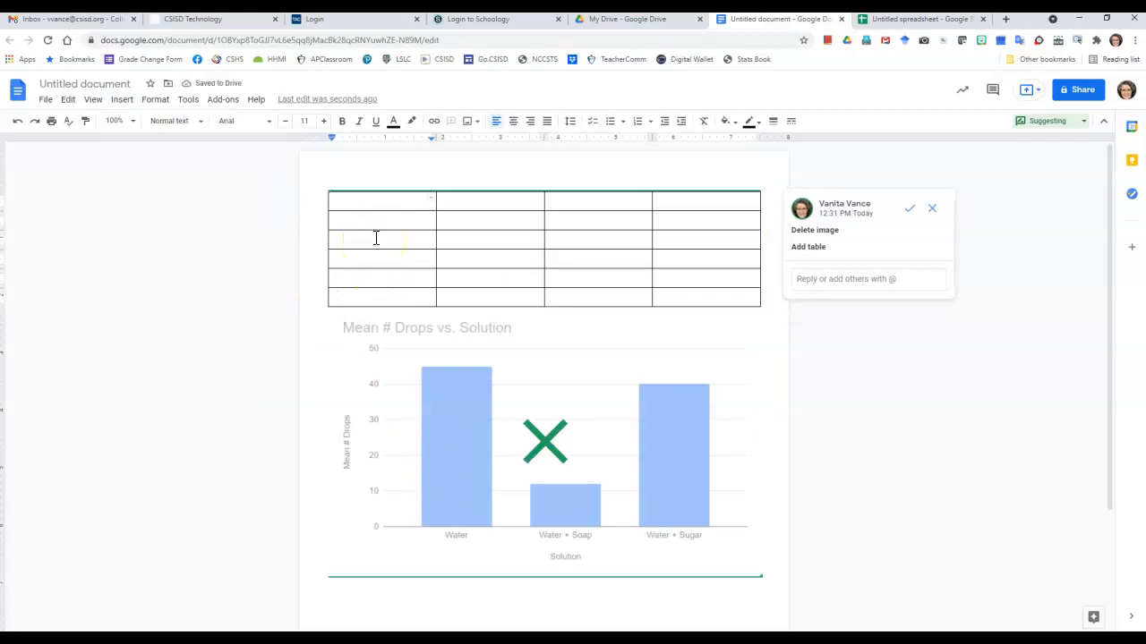
- Fill header cells with Solution names/Trials, Water and Water + Soap
text(S)
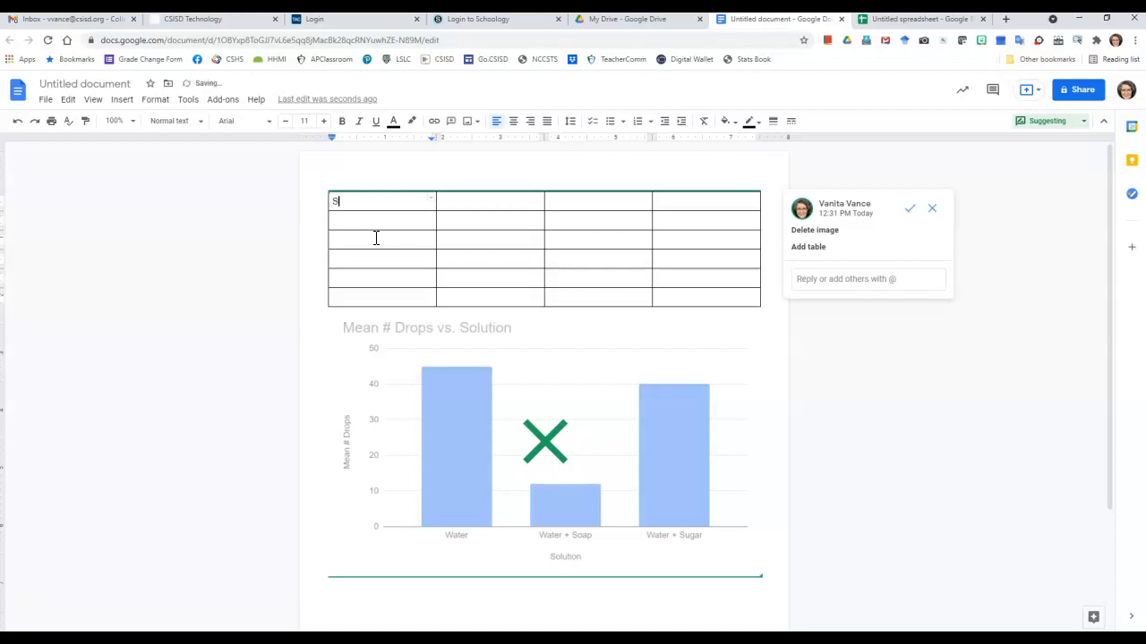
text(olution)
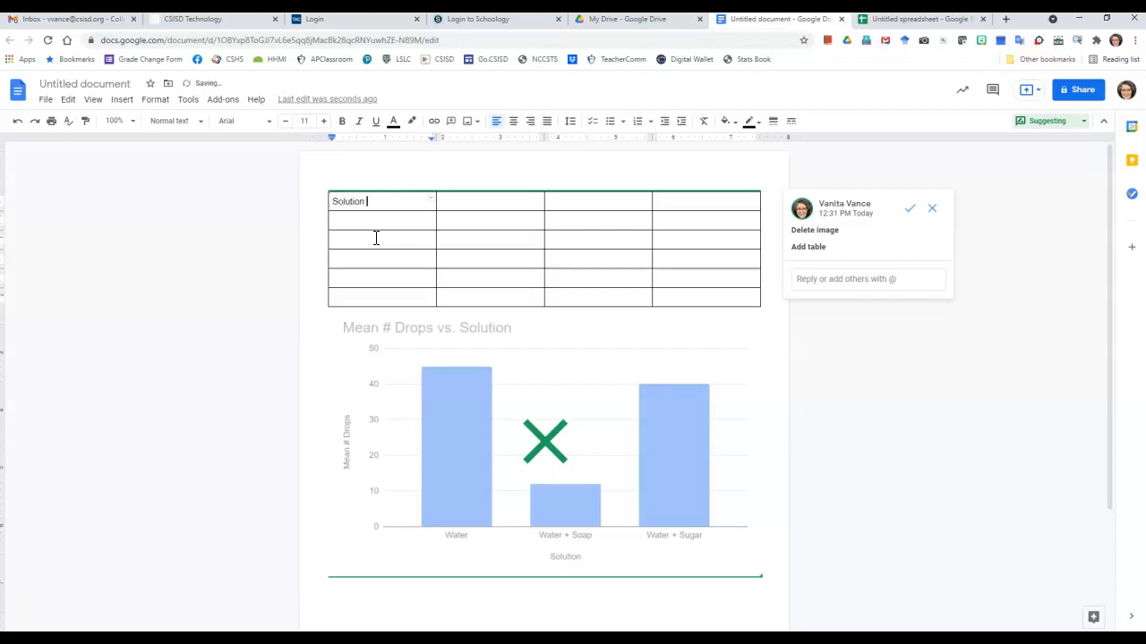
text(names)
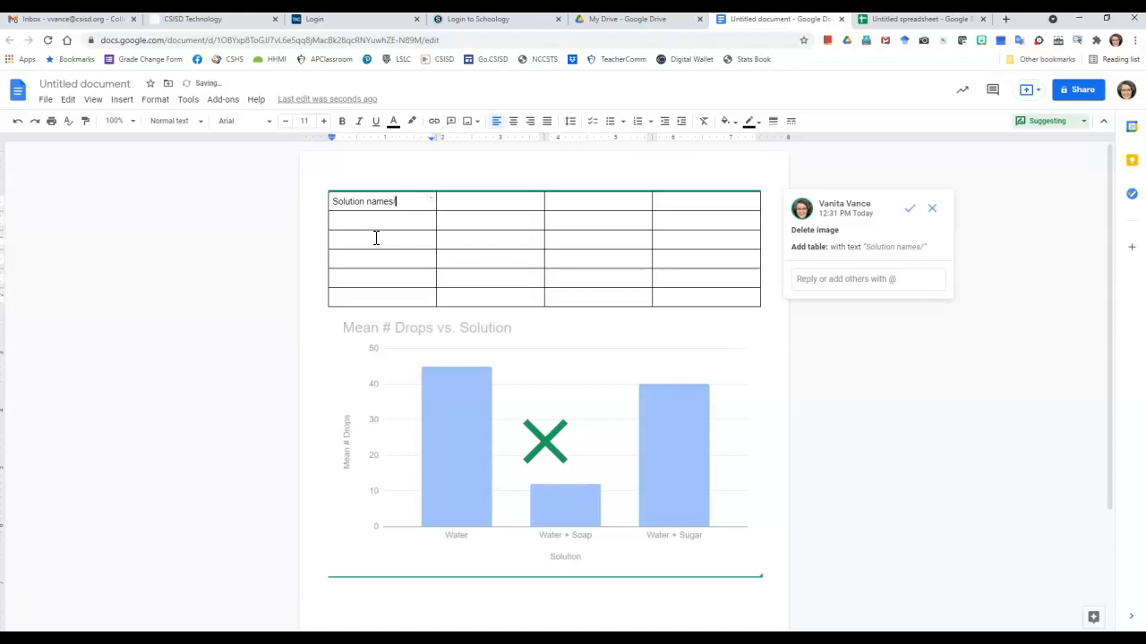
text(/Trials)
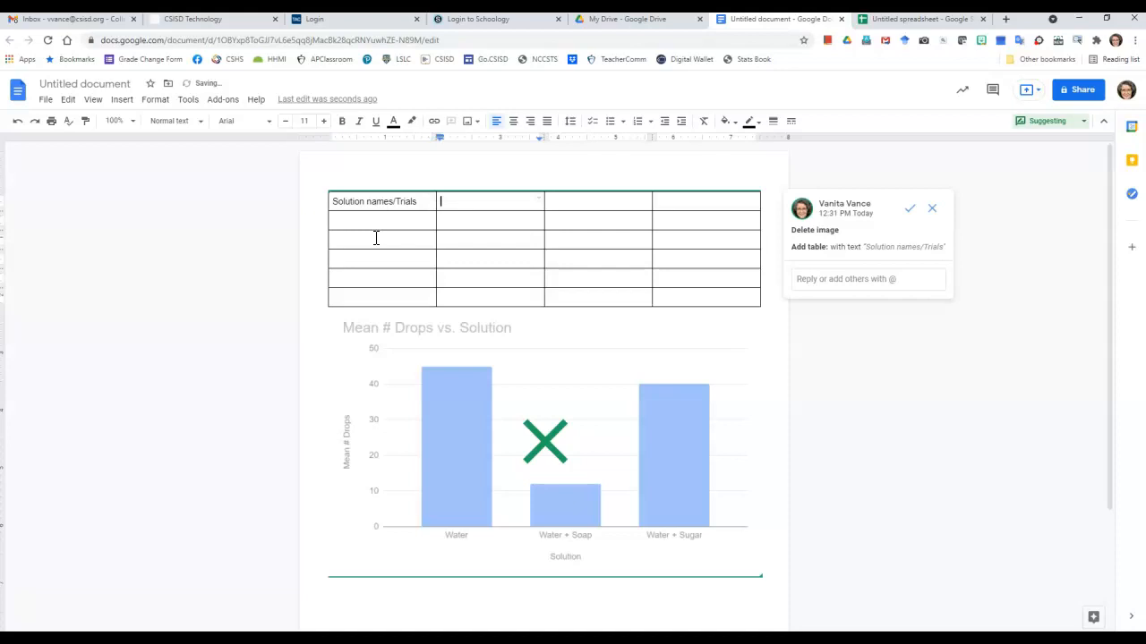
text(Water)
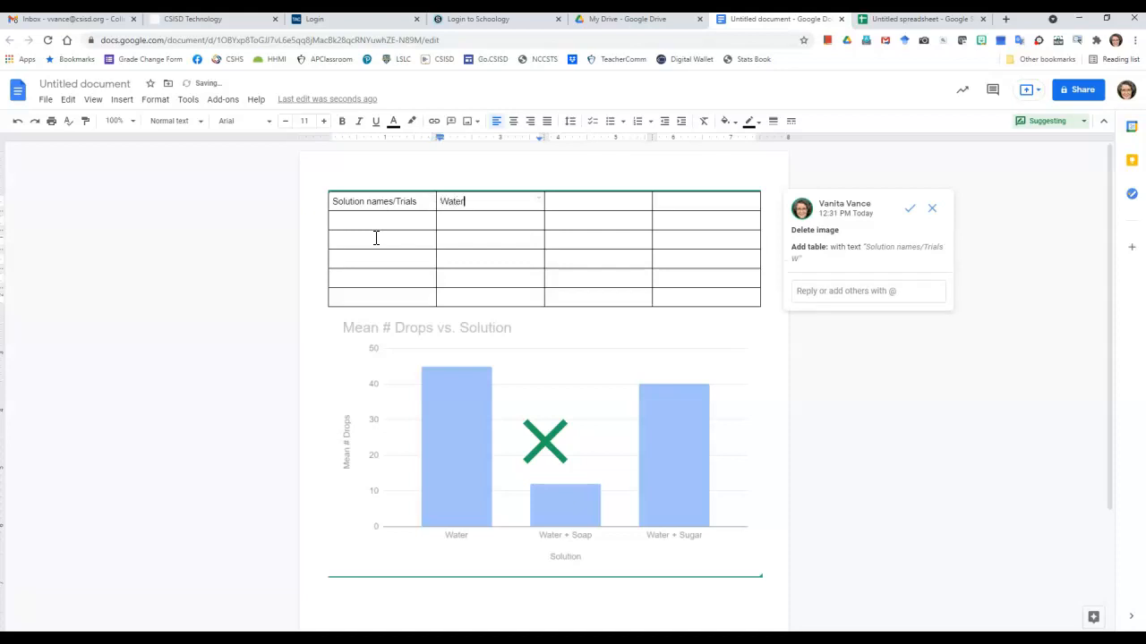
text(Water)
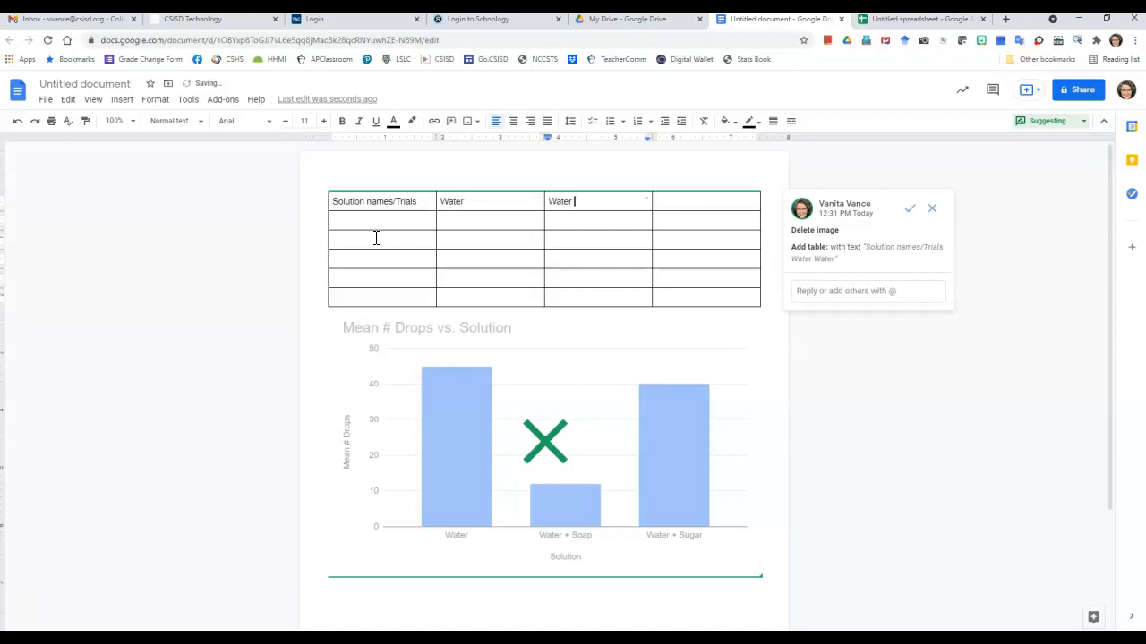
text(+ S)
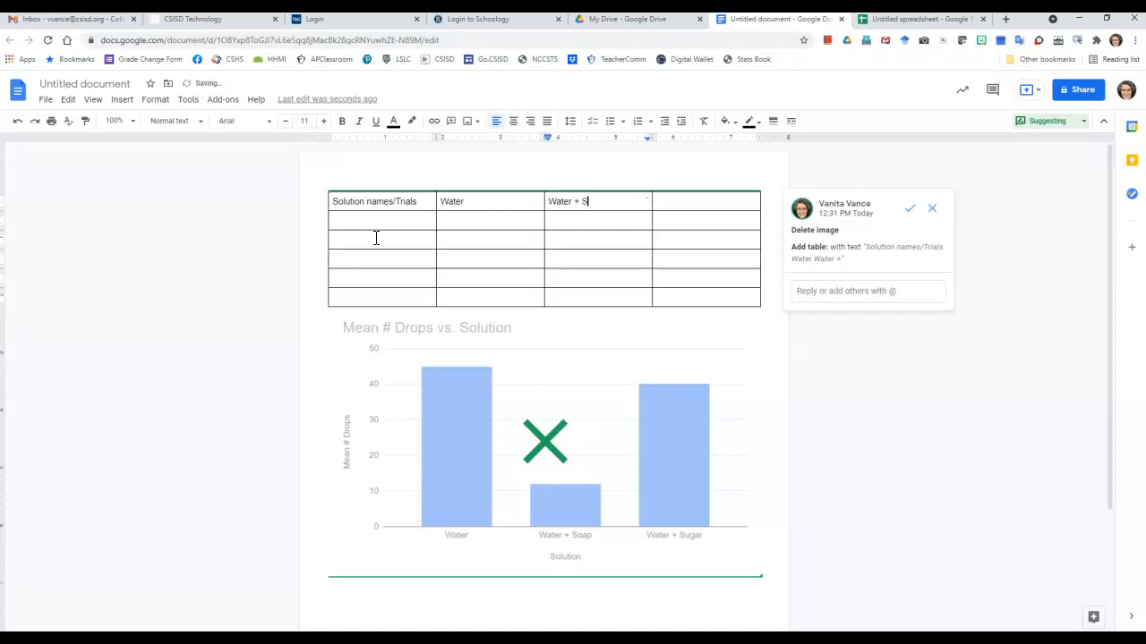
text(oap)
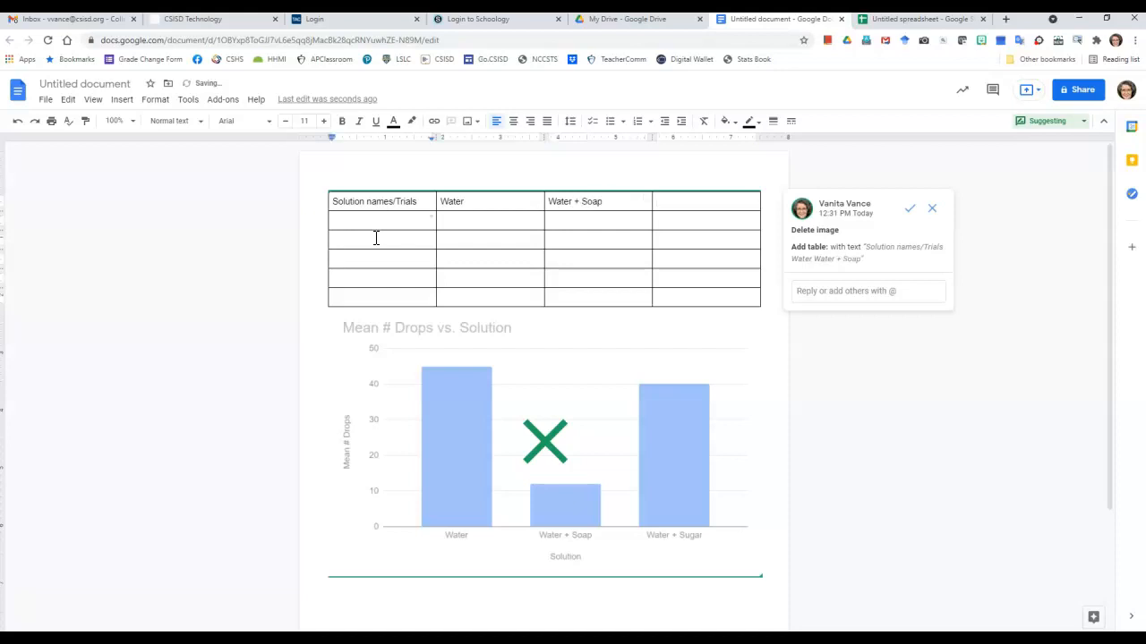
- Add the Water + Sugar header and number the trial rows below
click(705, 200)
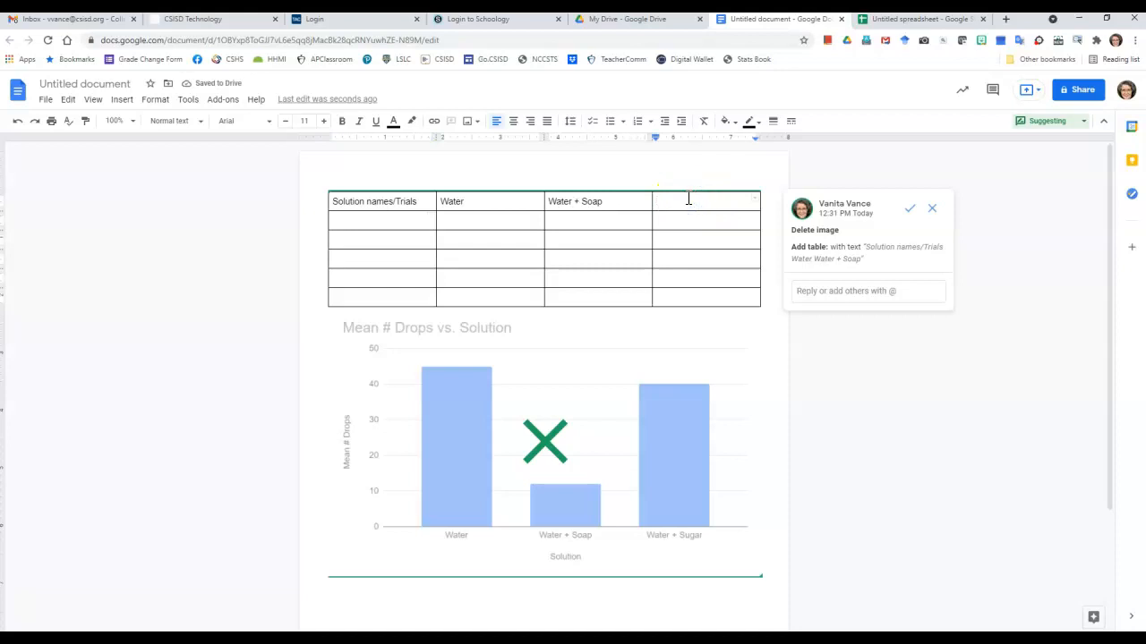
text(Water +)
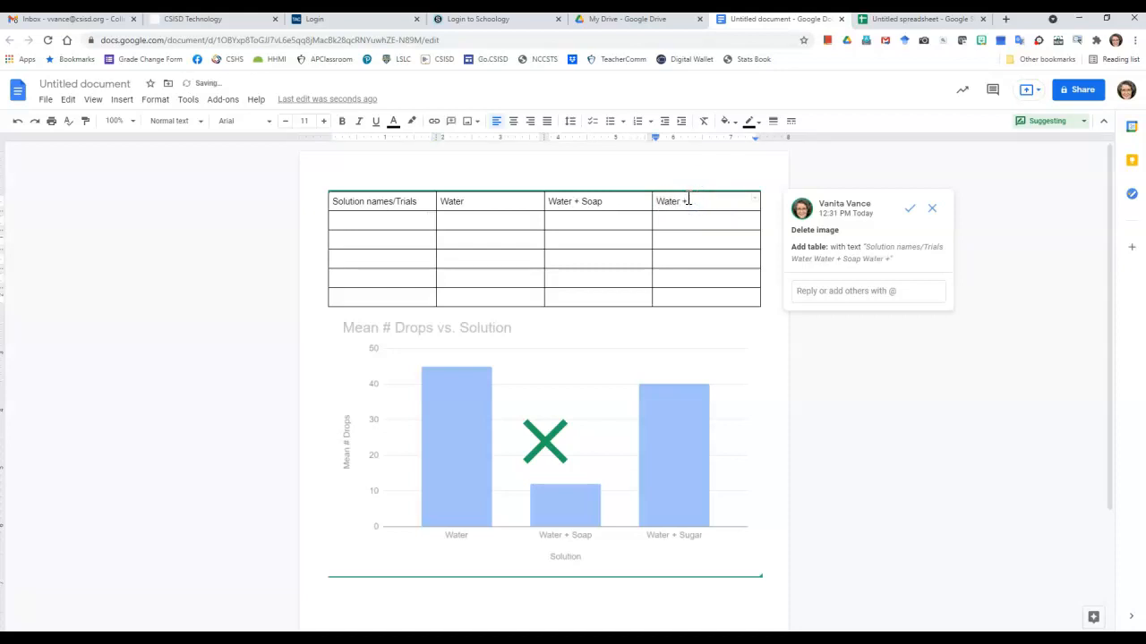
text(Sugar)
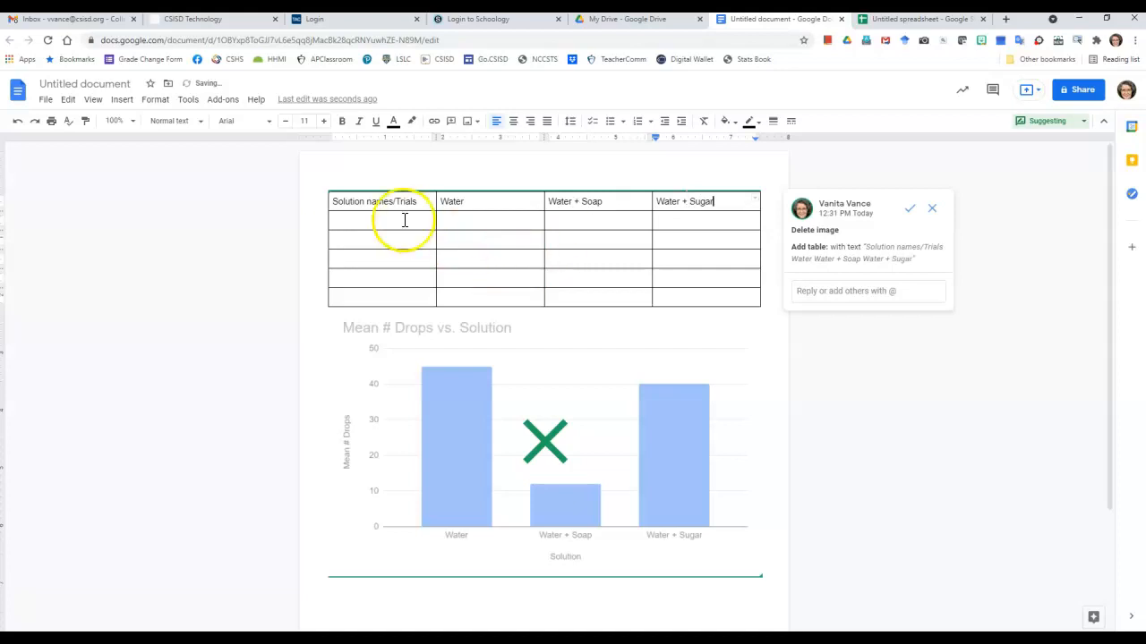
text(1)
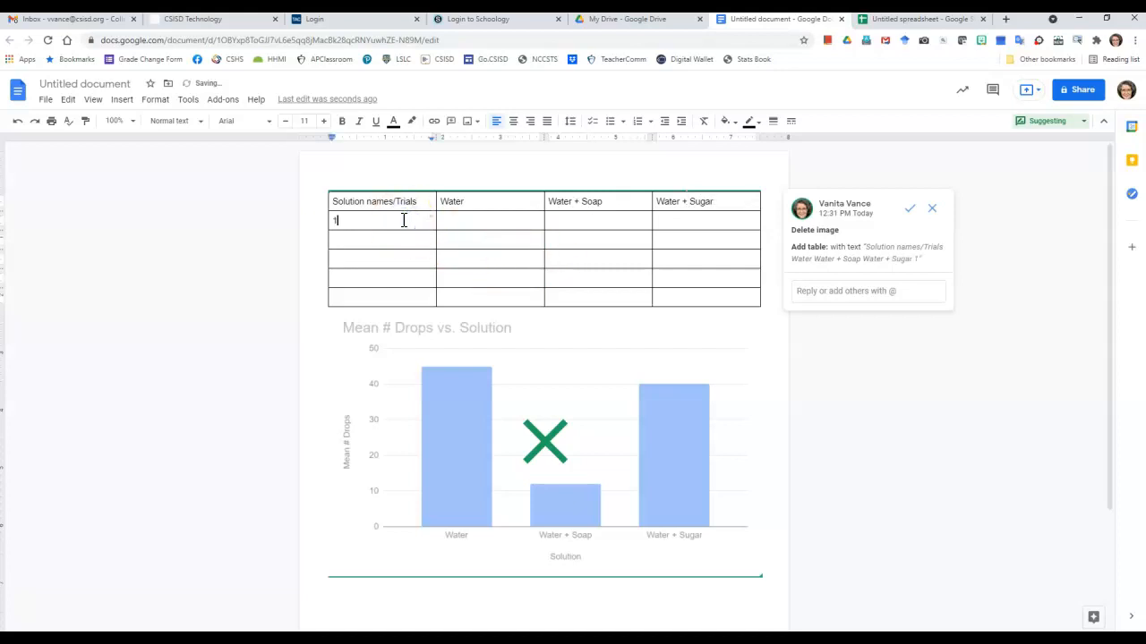
text(2)
click(384, 295)
text(5)
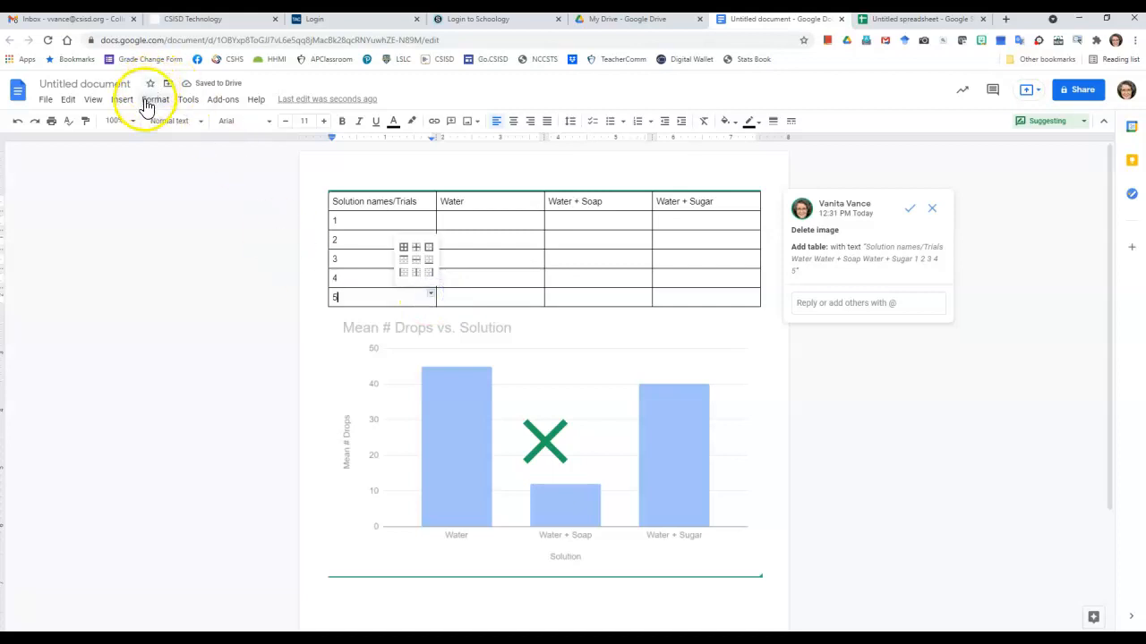
- Insert a row below trial 5 and label it Means
click(156, 98)
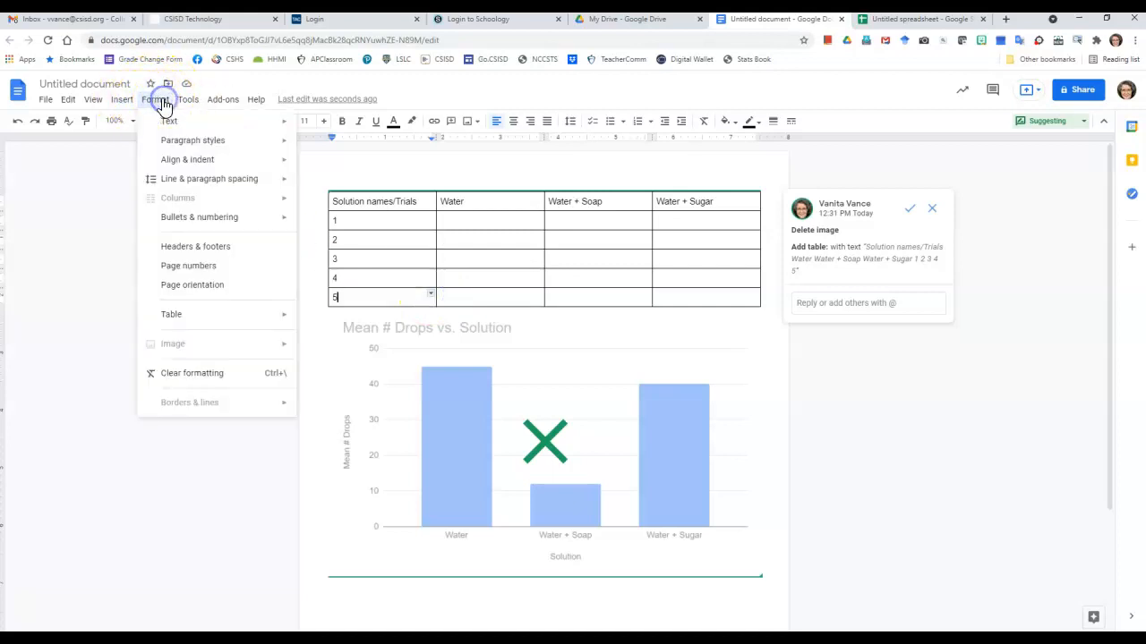
click(168, 121)
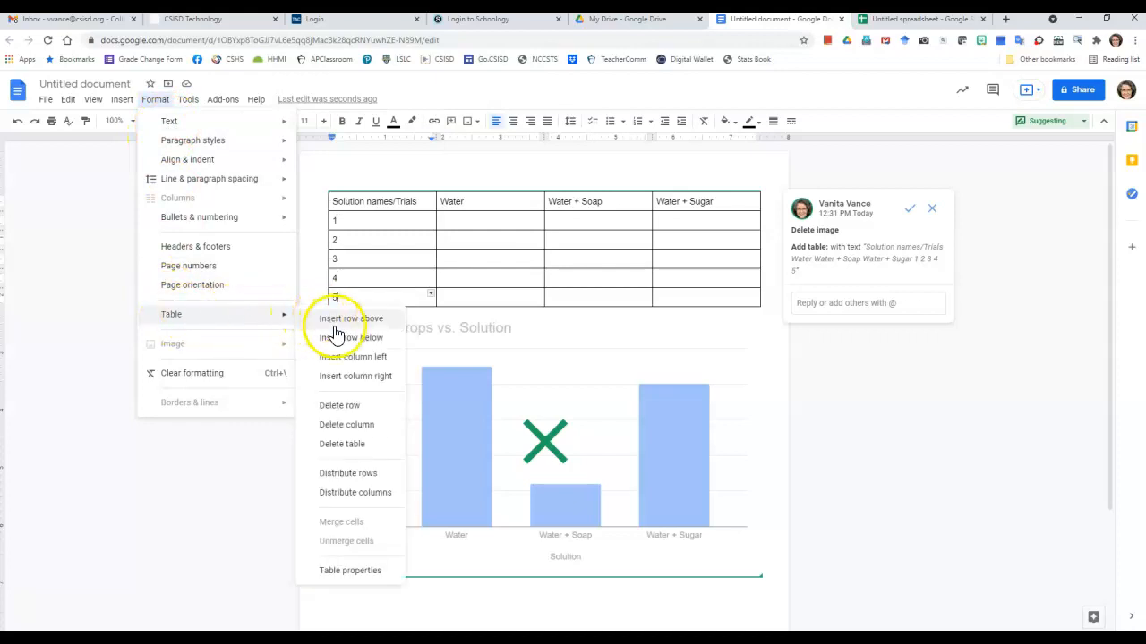
click(351, 336)
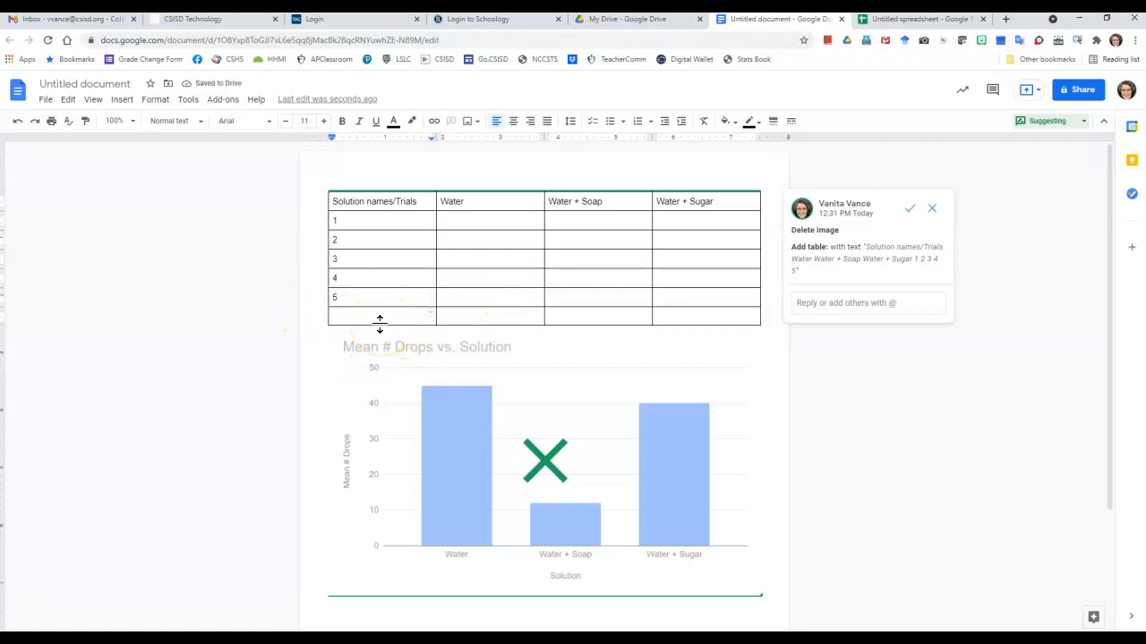
text(Means)
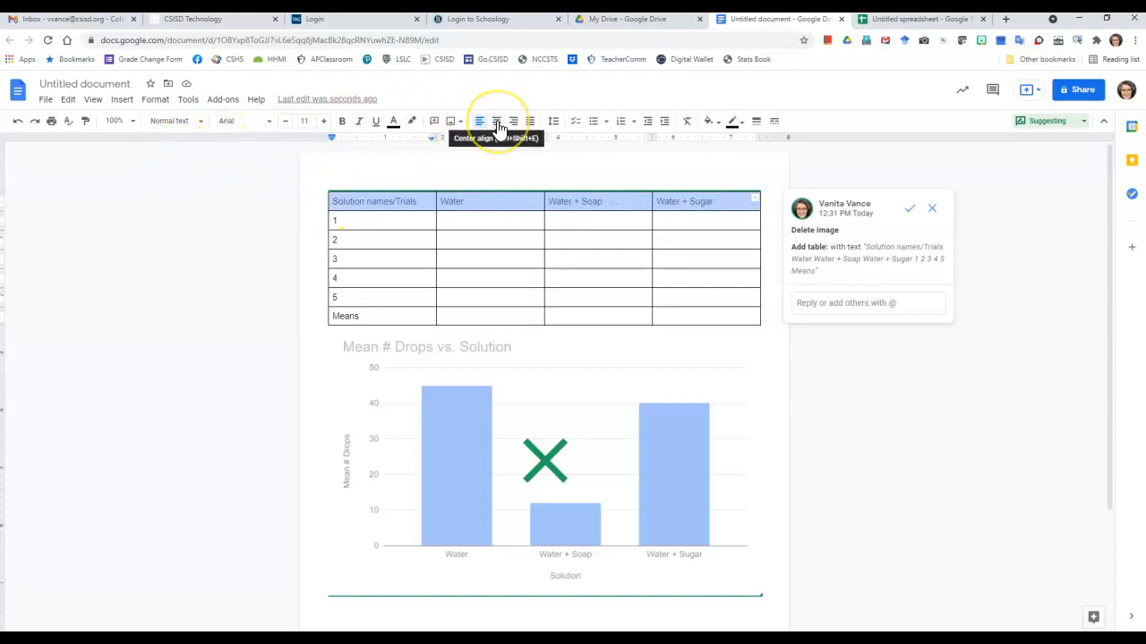
- Center-align the table's column headings
click(495, 122)
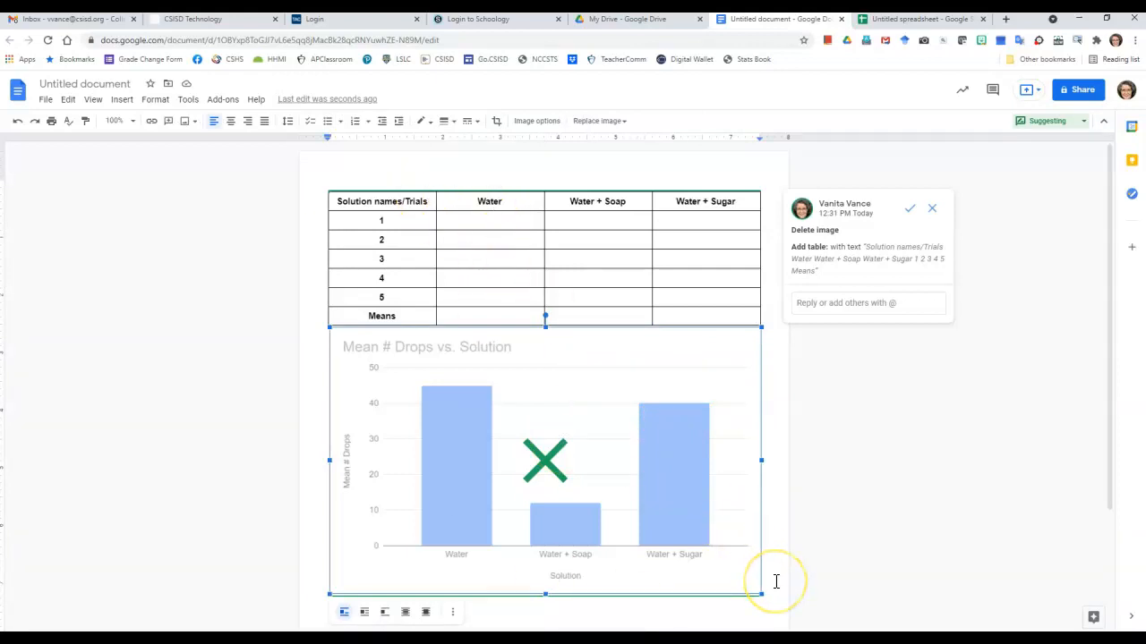
mouse_move(777, 548)
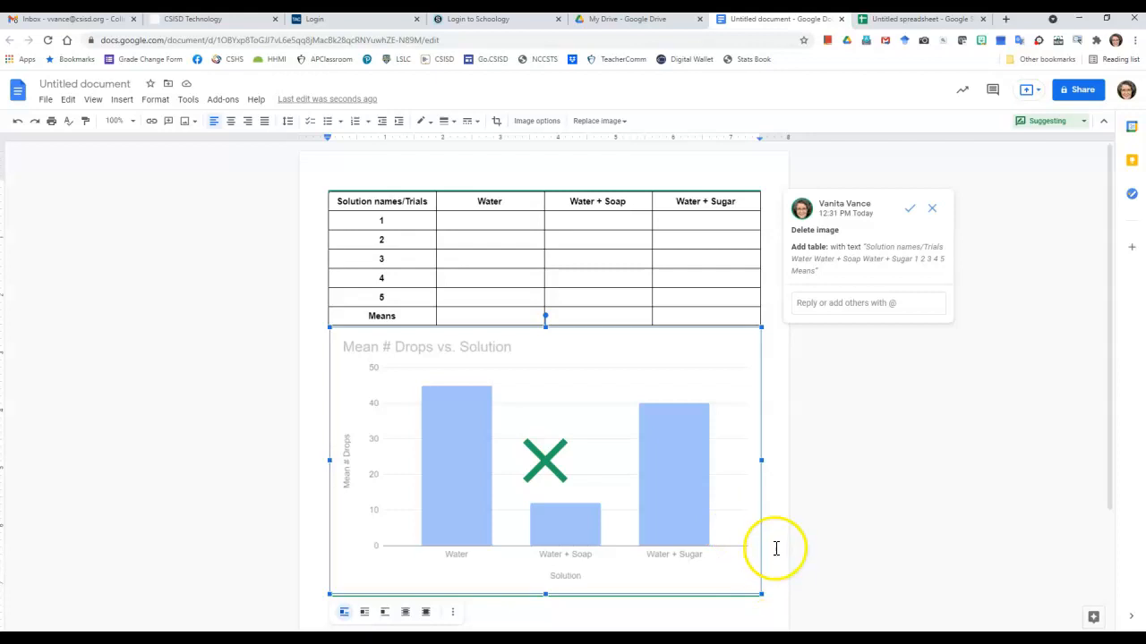